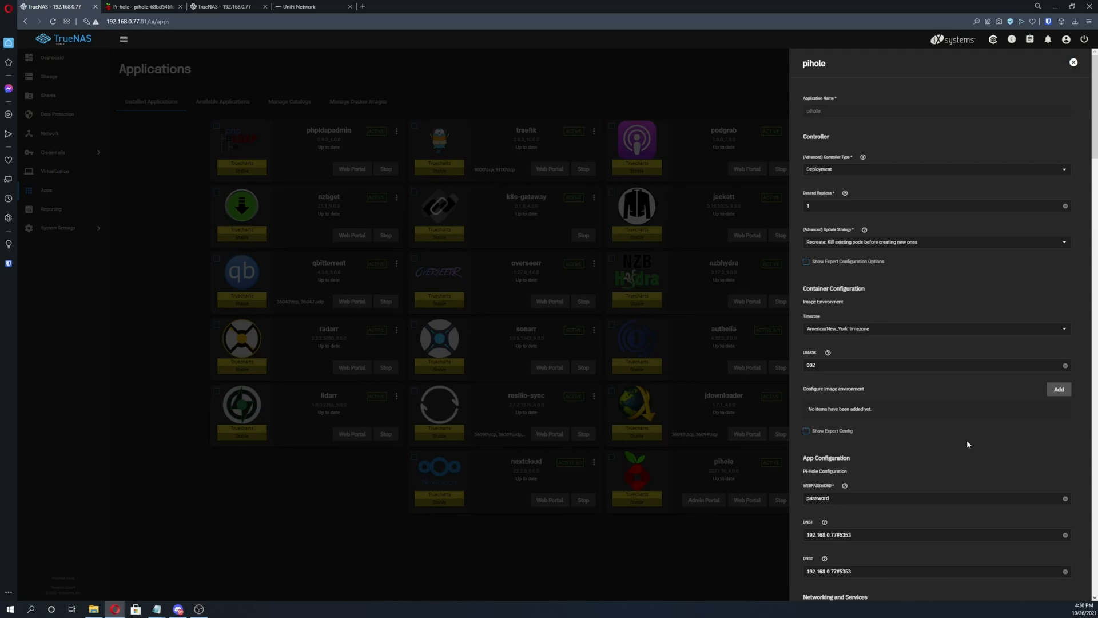
mouse_move(941, 412)
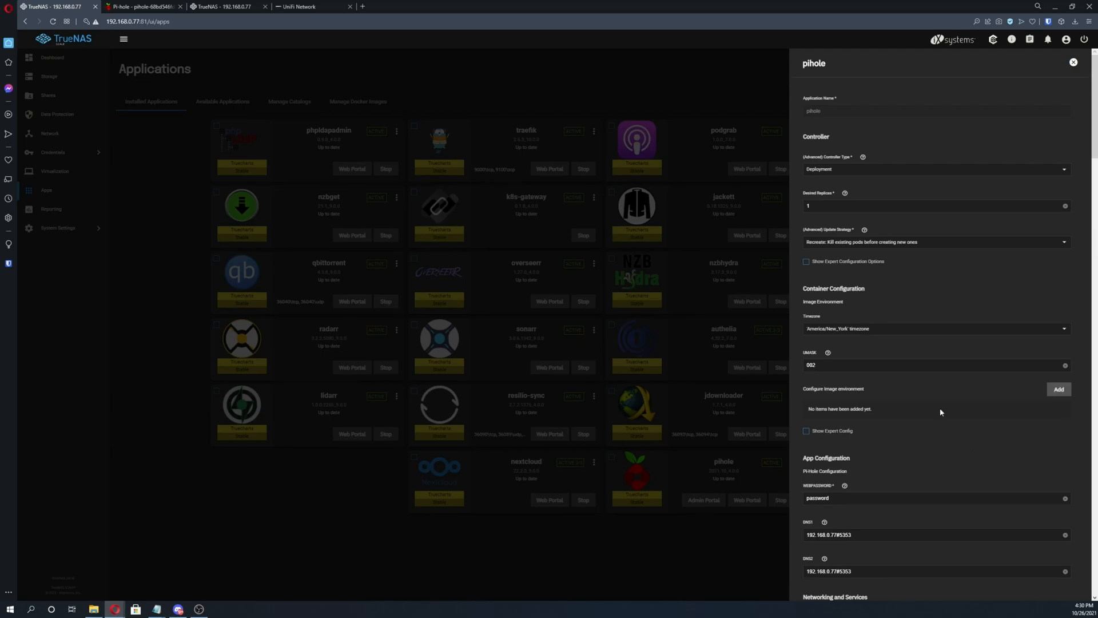
mouse_move(536, 204)
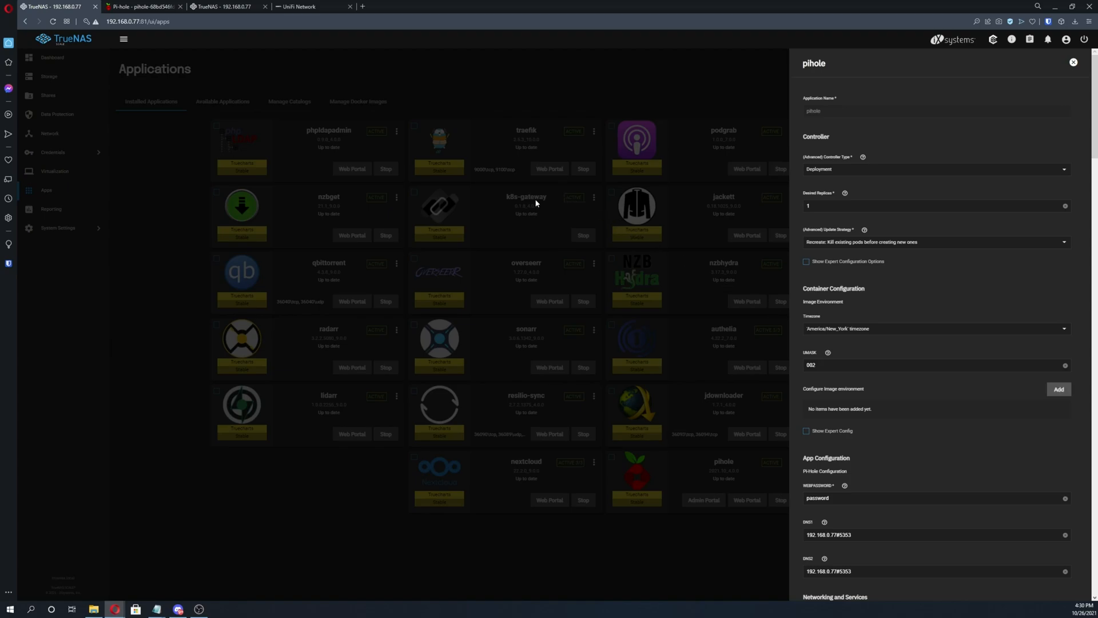
mouse_move(533, 202)
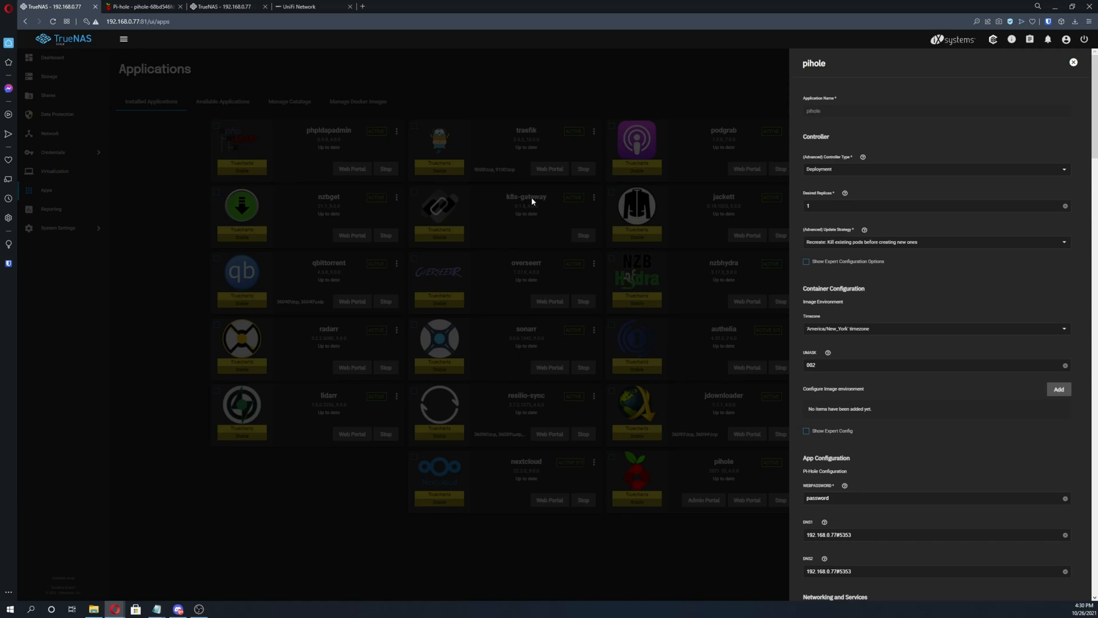
mouse_move(539, 206)
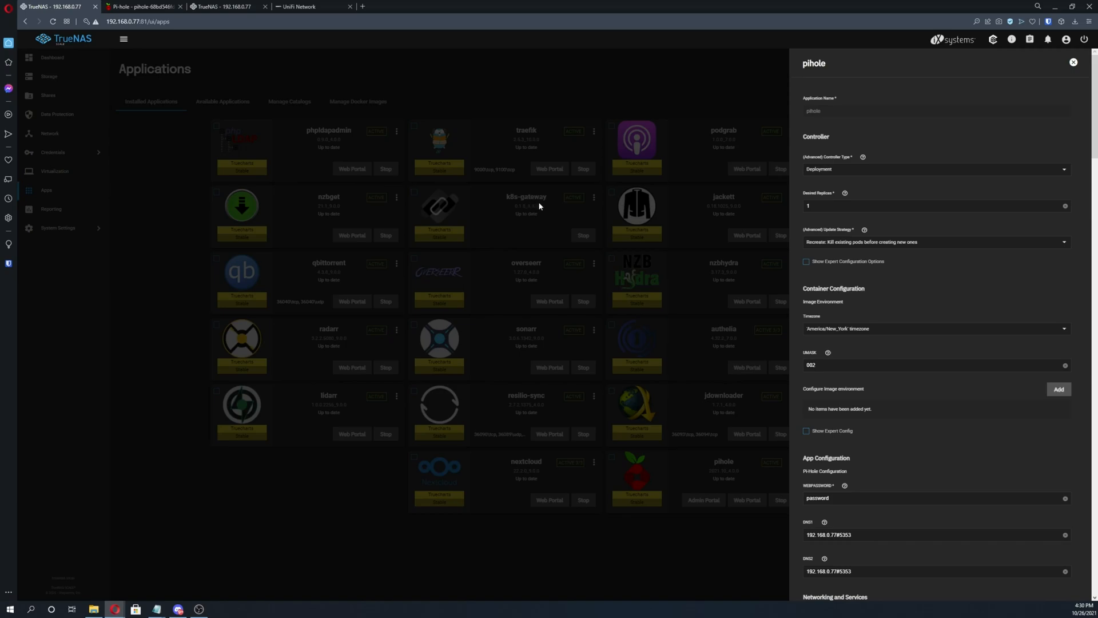
mouse_move(519, 201)
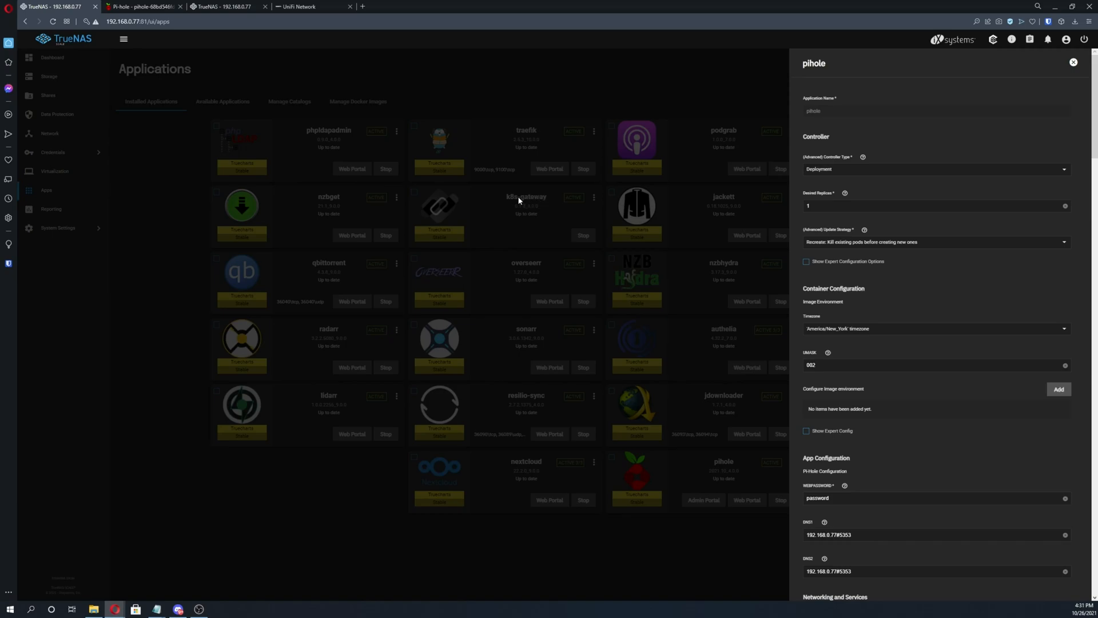
mouse_move(540, 207)
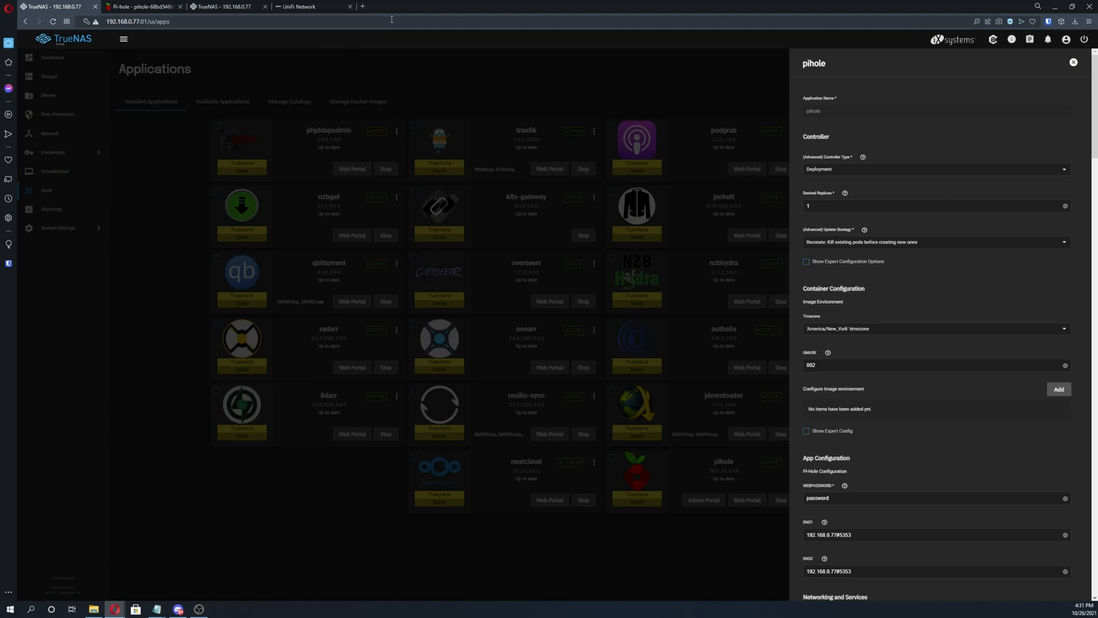
mouse_move(462, 84)
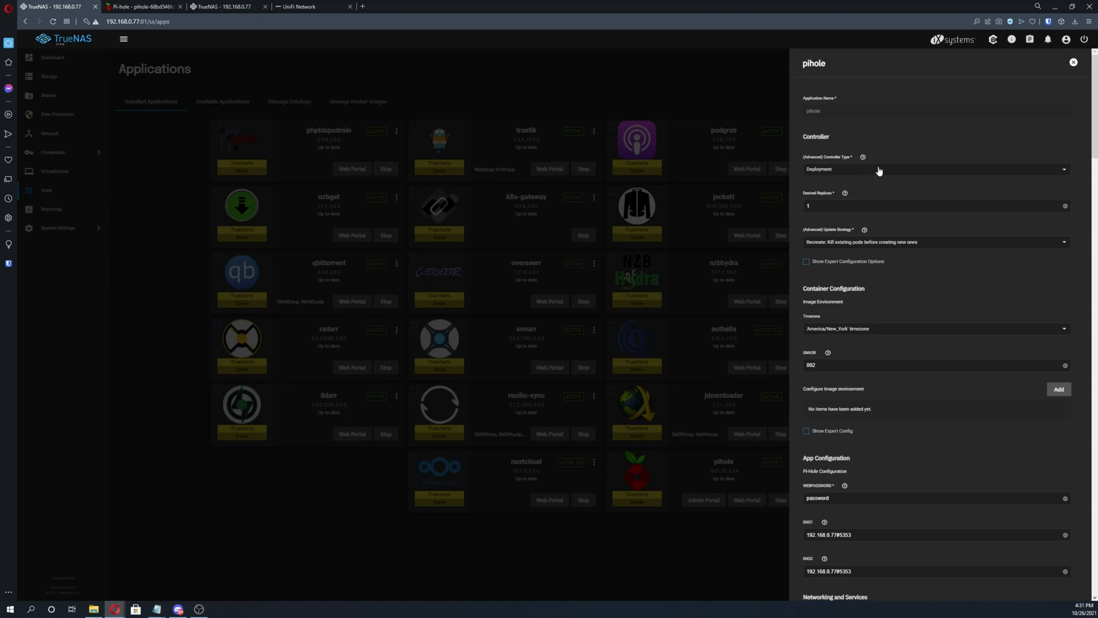
mouse_move(530, 203)
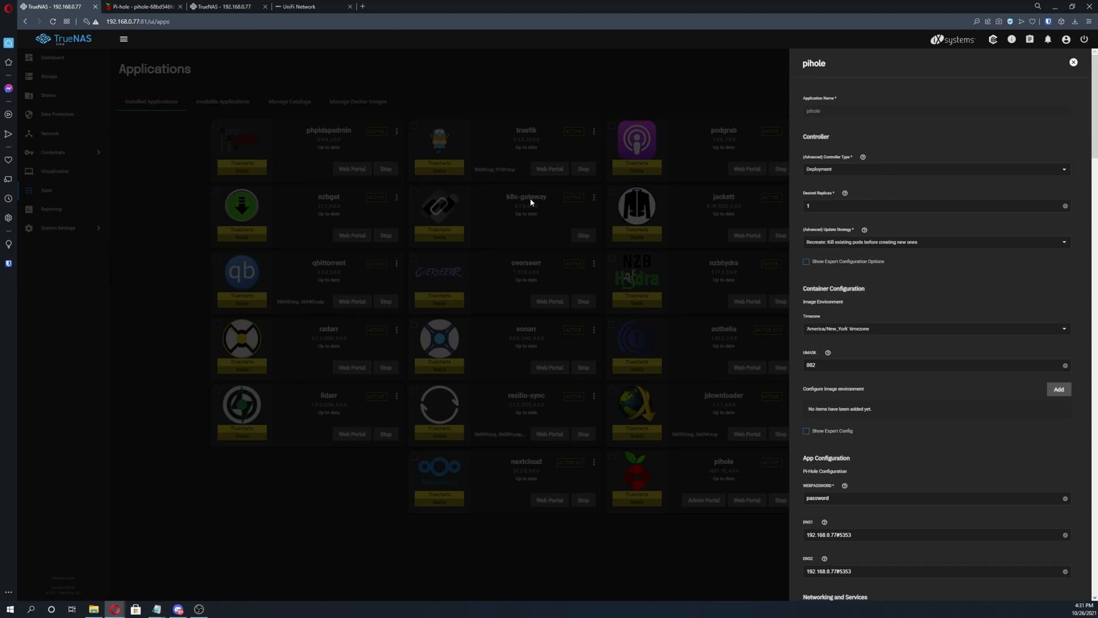
mouse_move(916, 244)
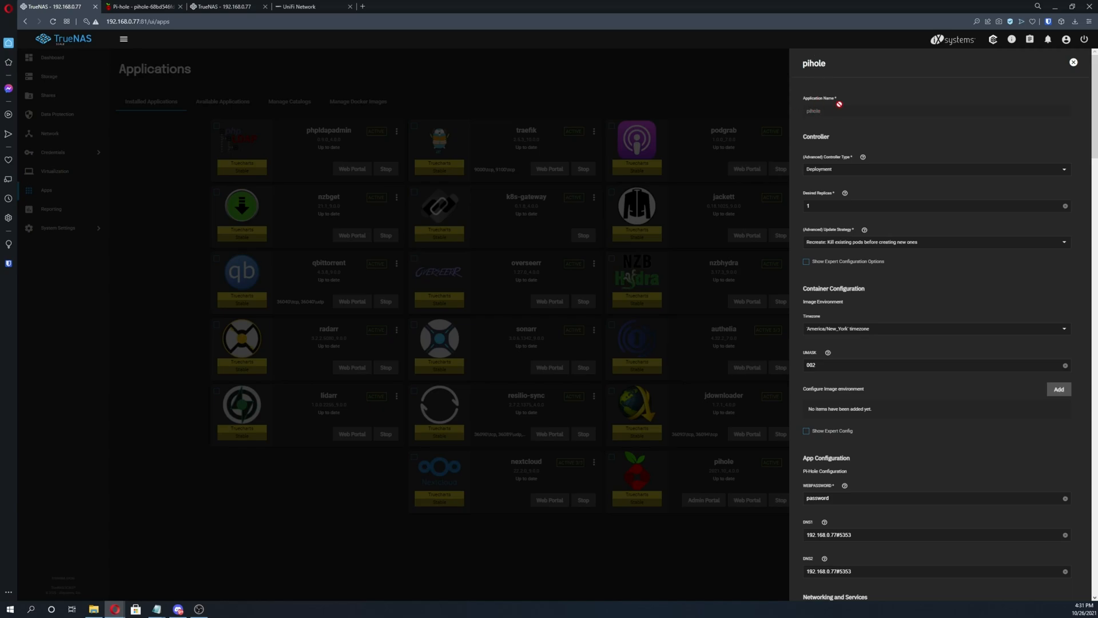
Step: Inspect Pi-hole's Custom 1 upstream DNS entry, 192.168.0.77#5353, including its 5353 port
scroll("down", 3)
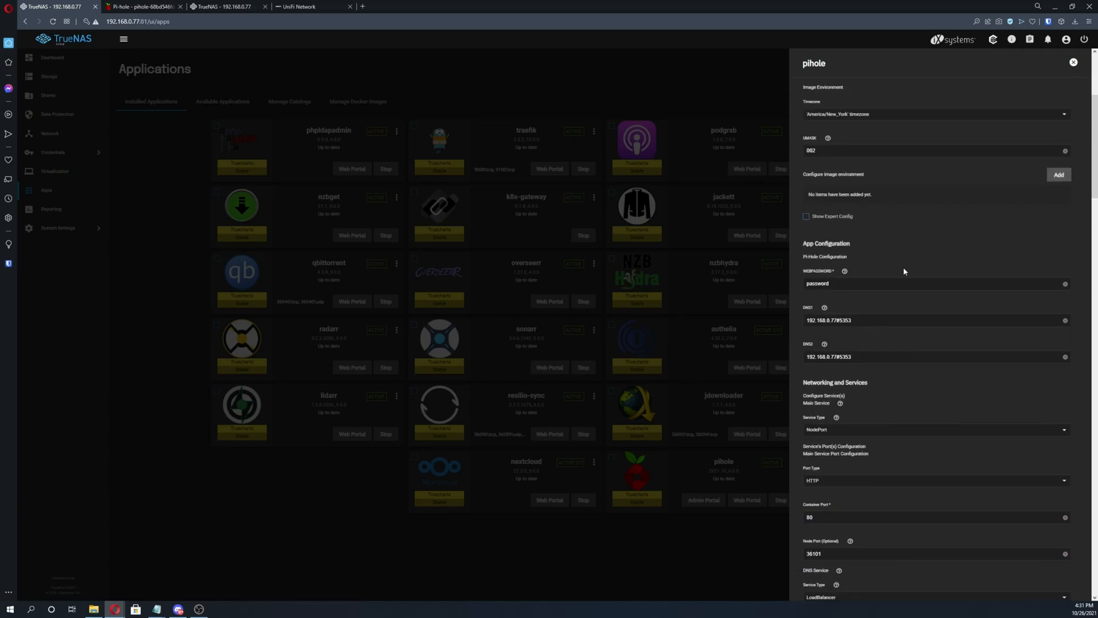
mouse_move(803, 245)
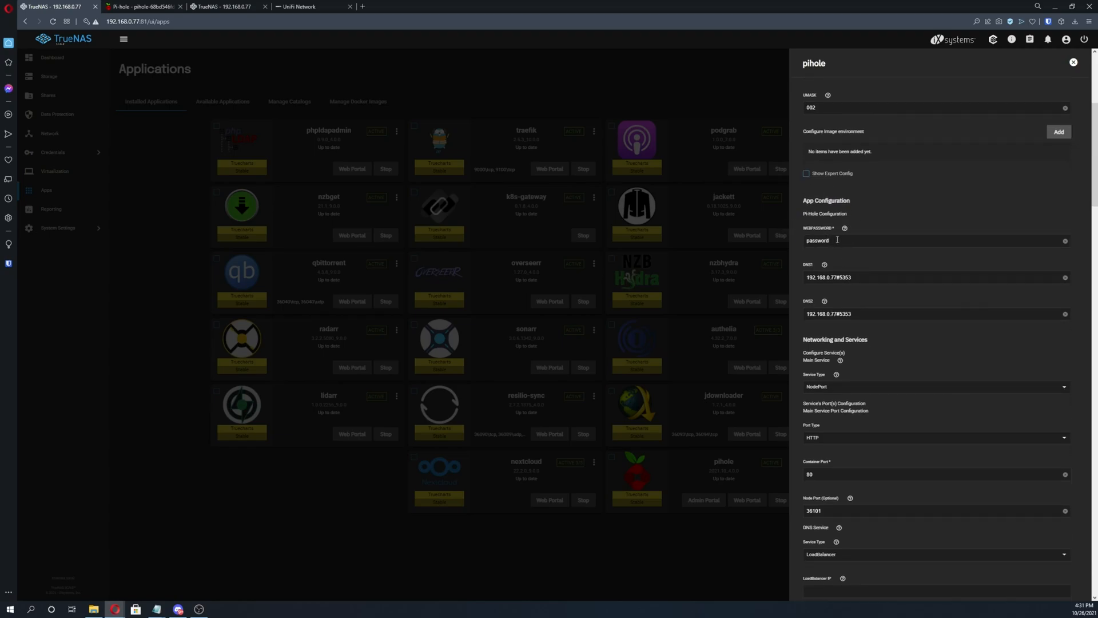
mouse_move(879, 240)
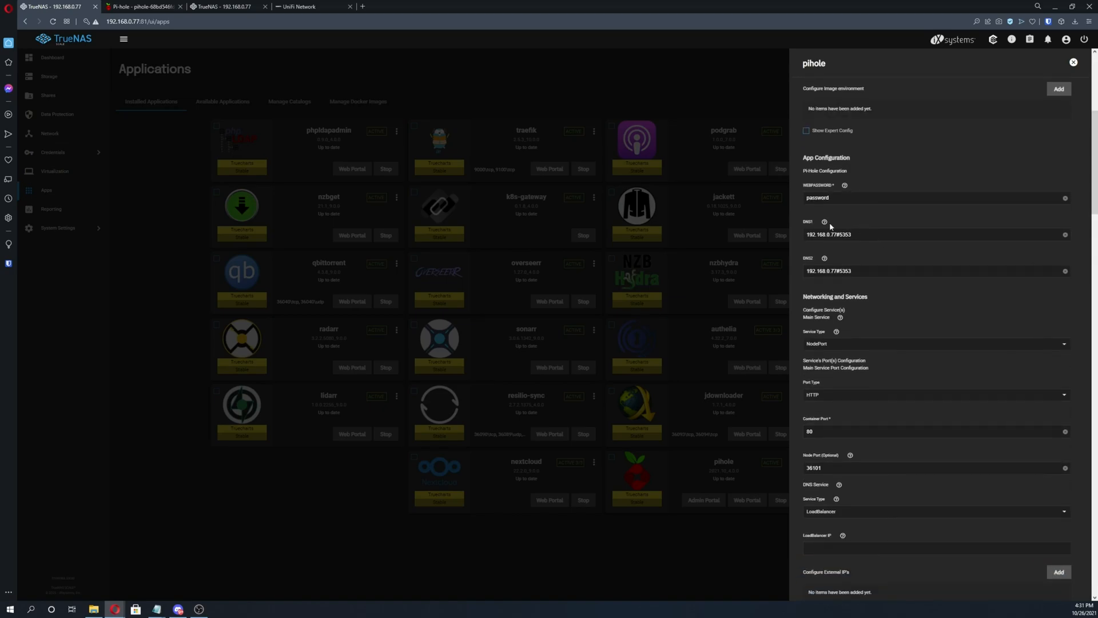
left_click(936, 233)
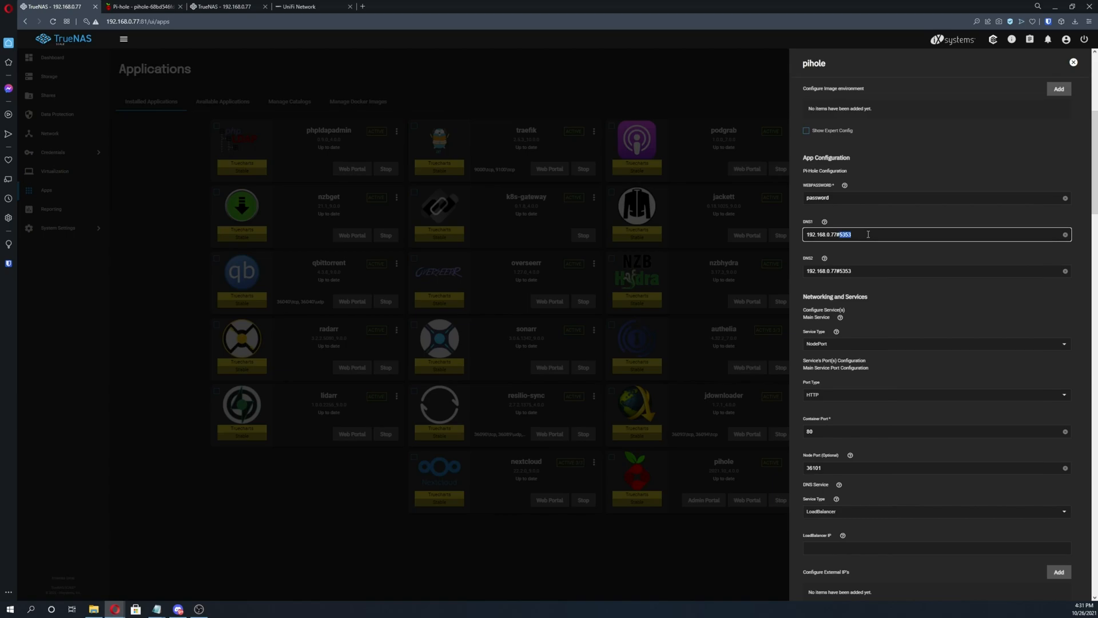
triple_click(841, 233)
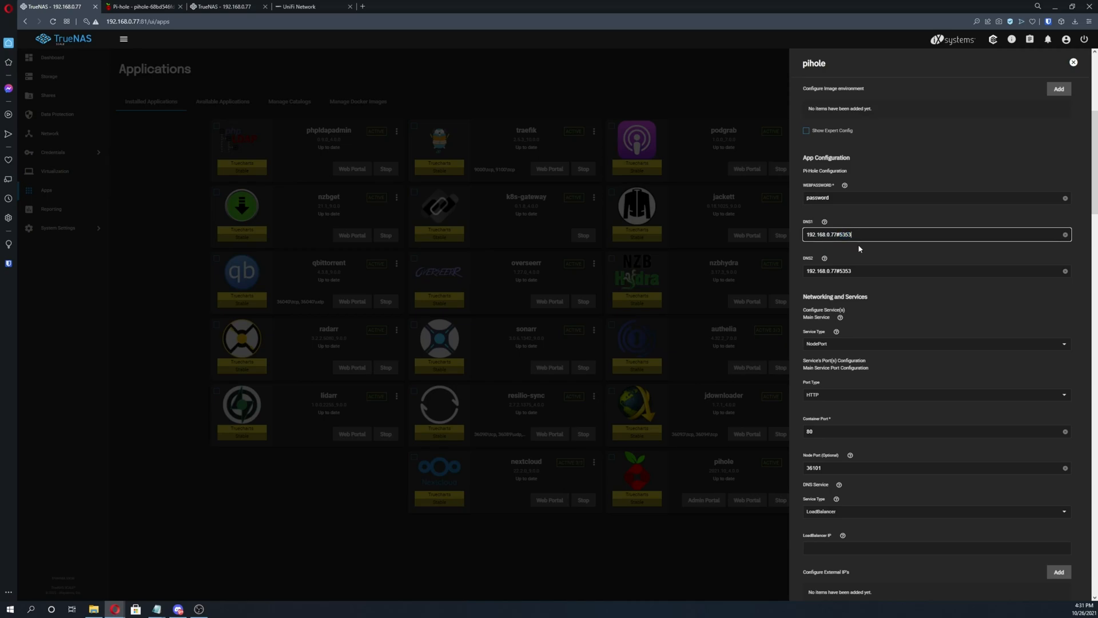
mouse_move(824, 269)
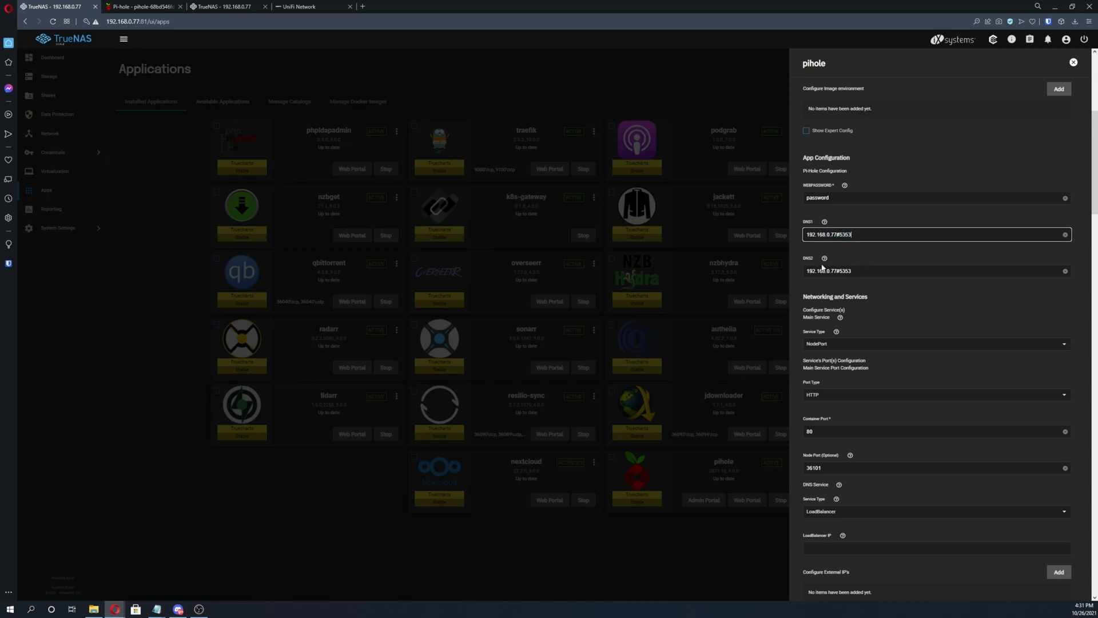
double_click(816, 271)
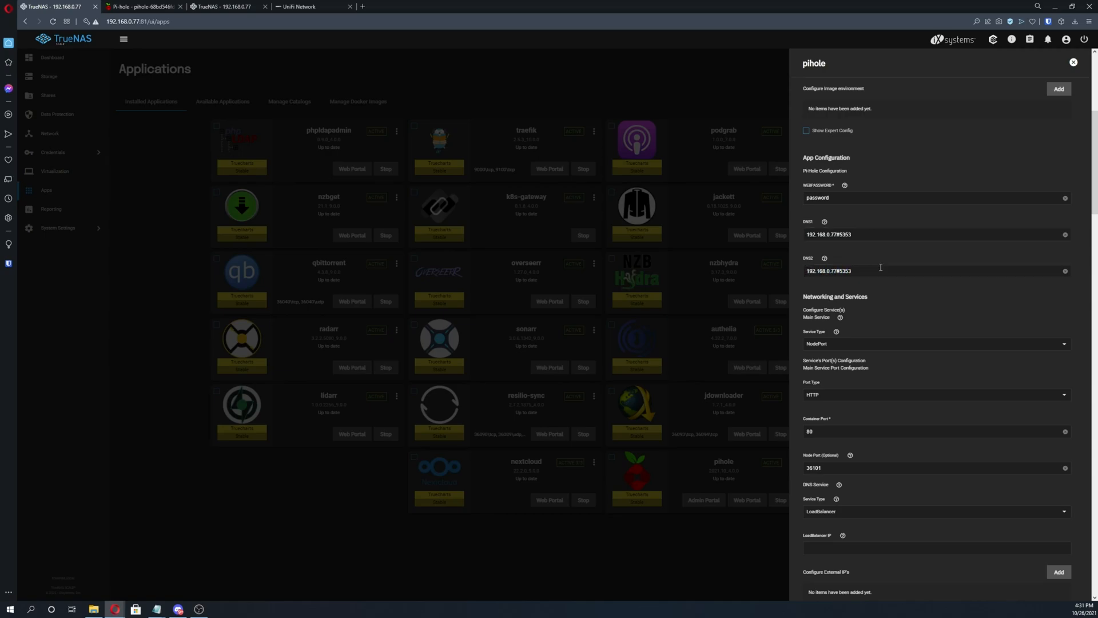
Step: Scroll through Pi-hole DNS settings to review Custom 2 and eth0-only listening
scroll("down", 3)
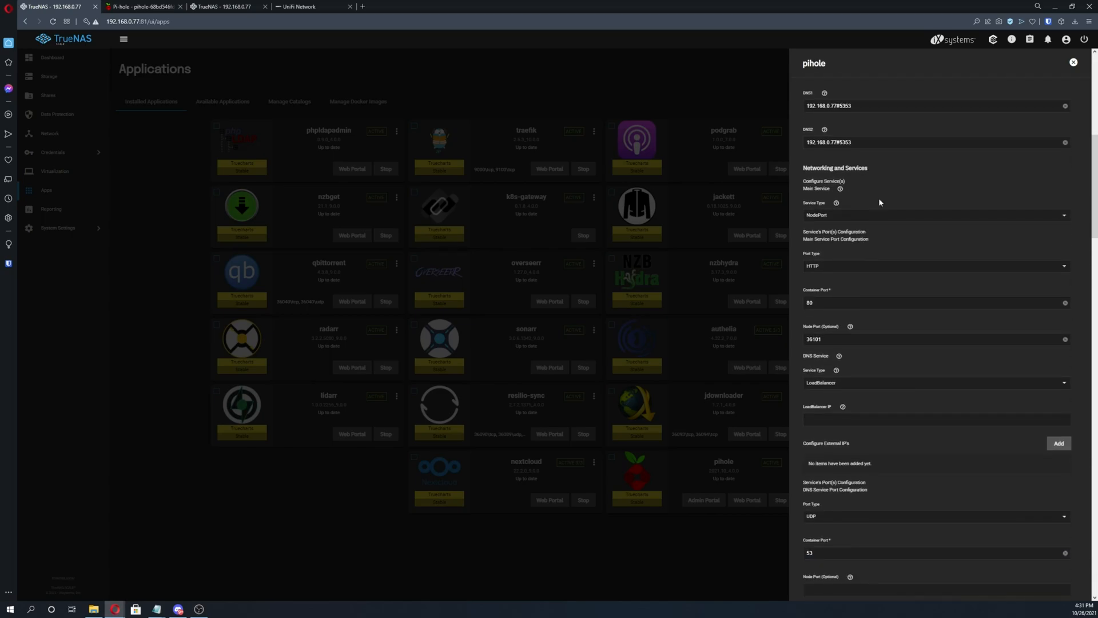
scroll("down", 3)
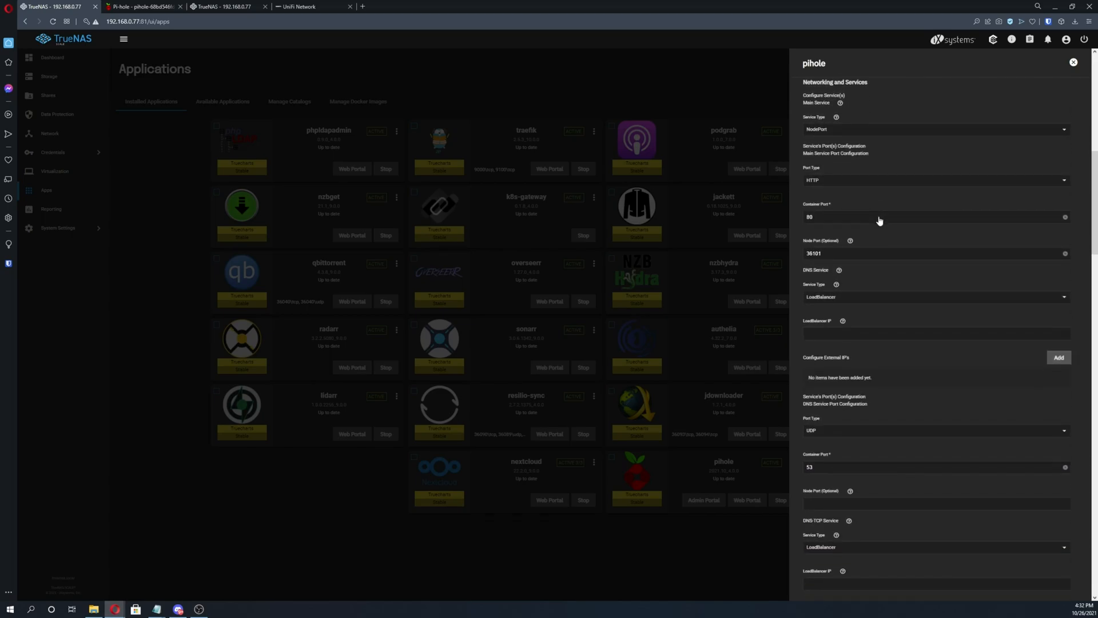
scroll("down", 3)
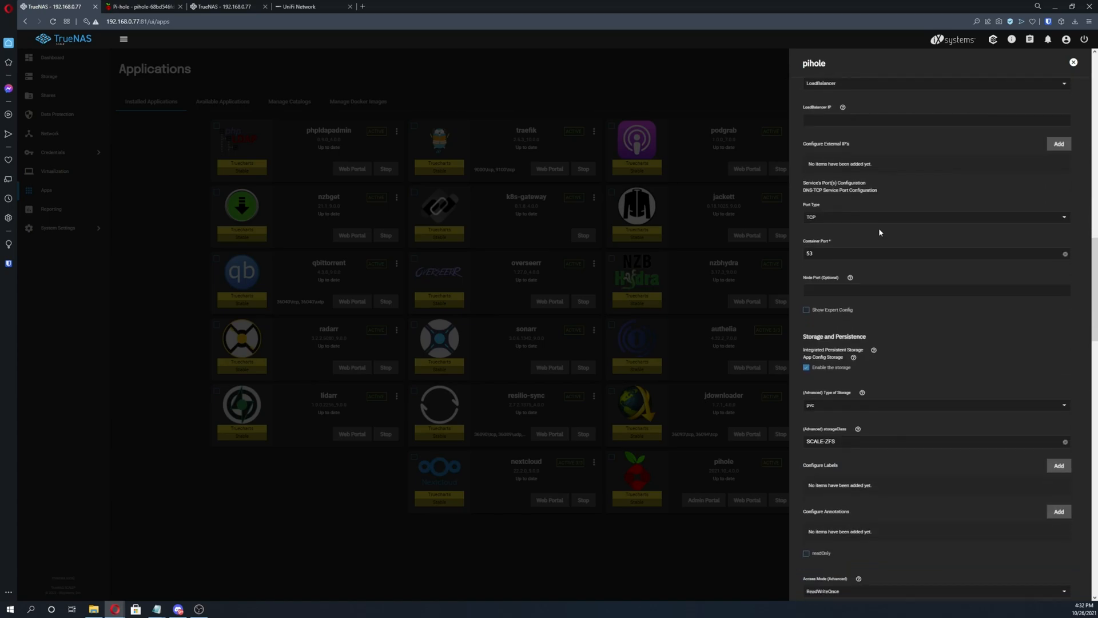
scroll("down", 3)
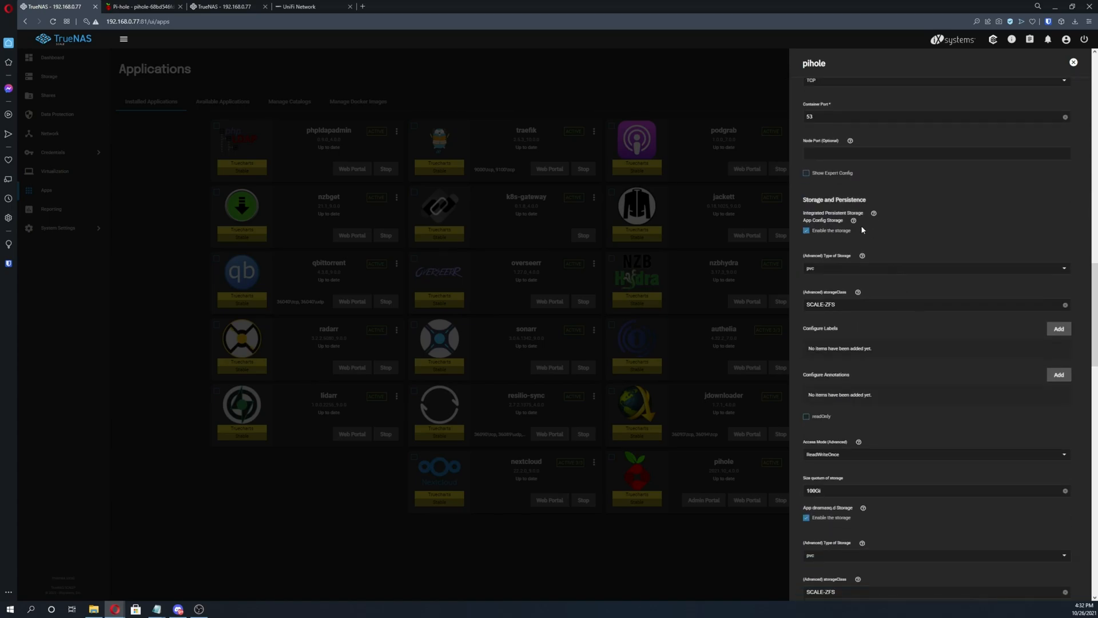
scroll("down", 3)
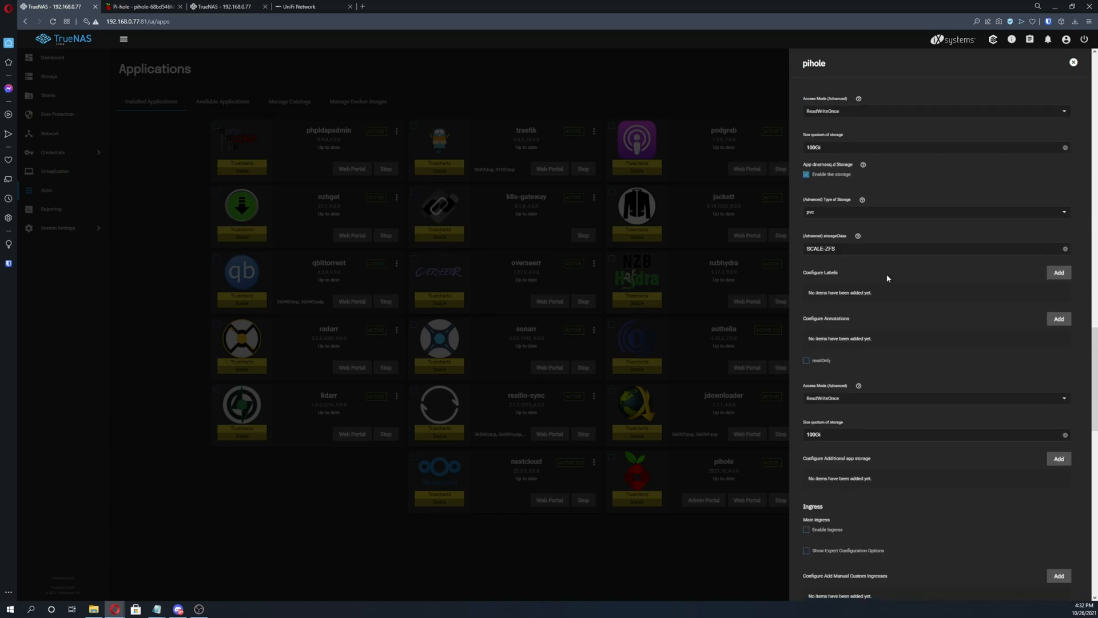
scroll("down", 3)
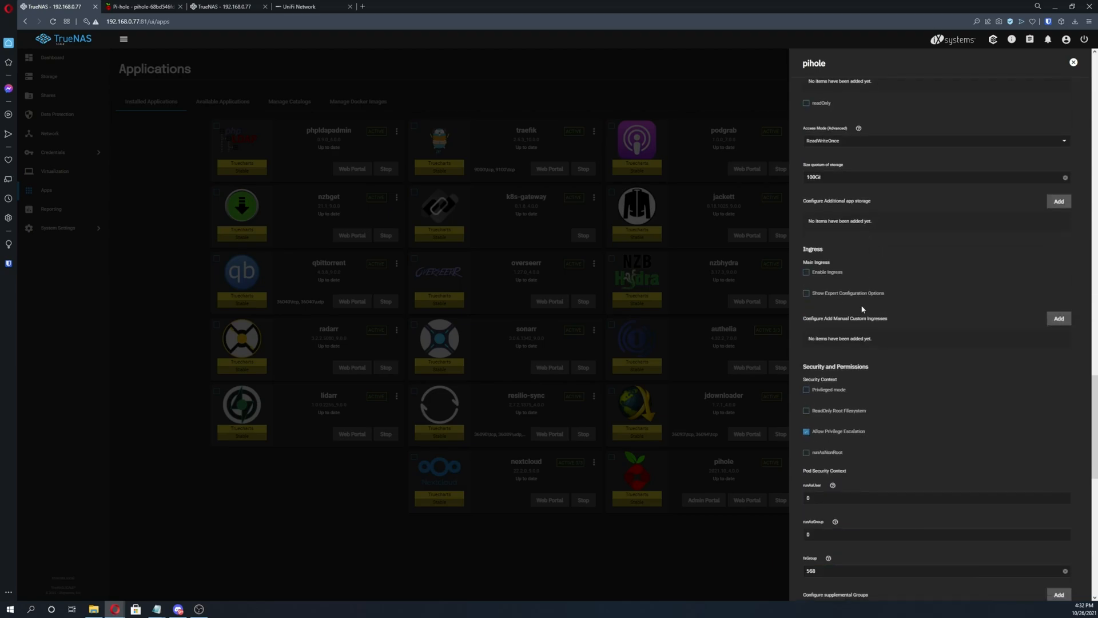
scroll("down", 3)
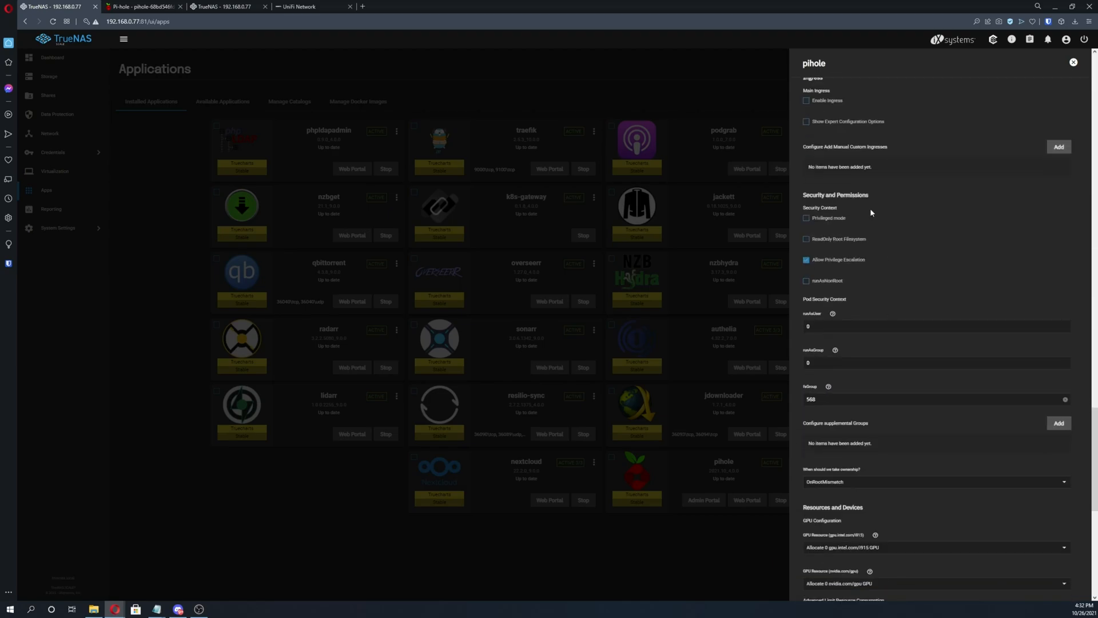
mouse_move(868, 298)
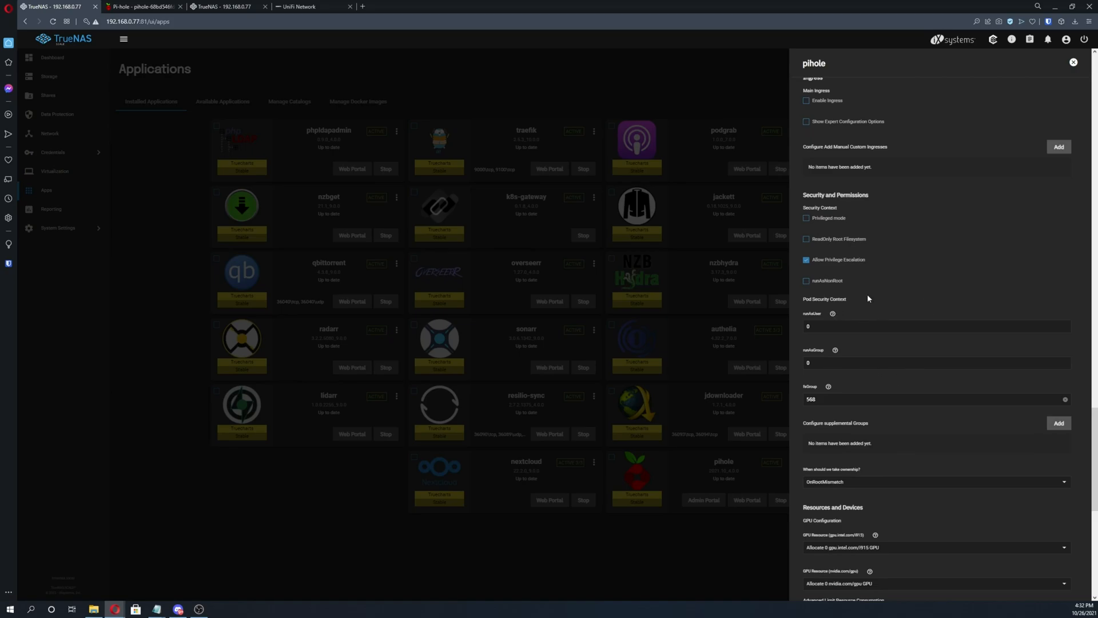
scroll("down", 3)
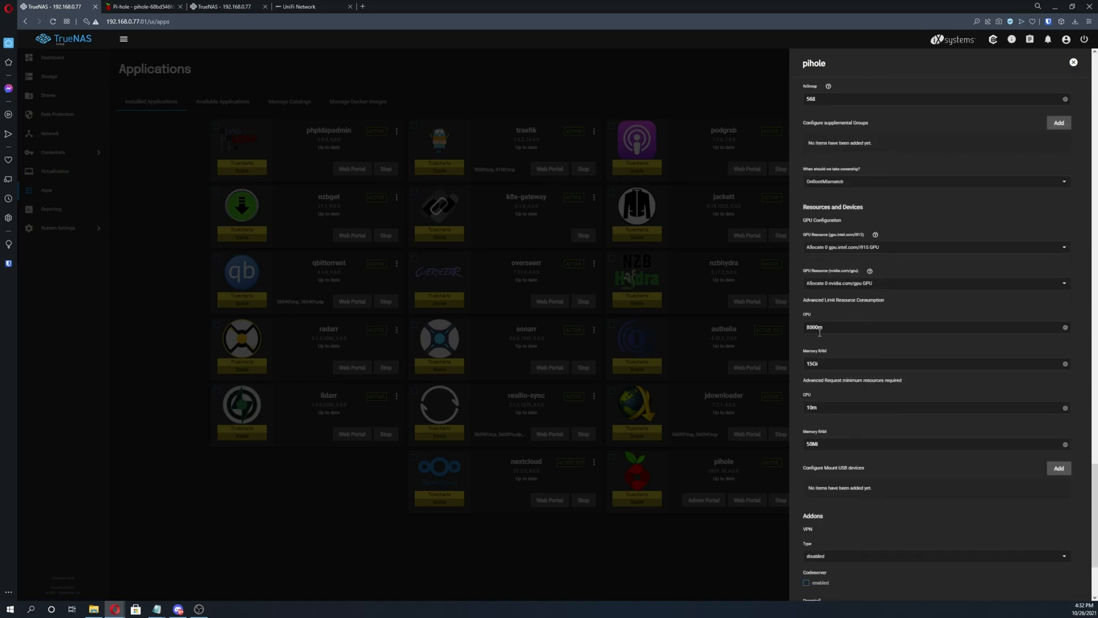
mouse_move(812, 302)
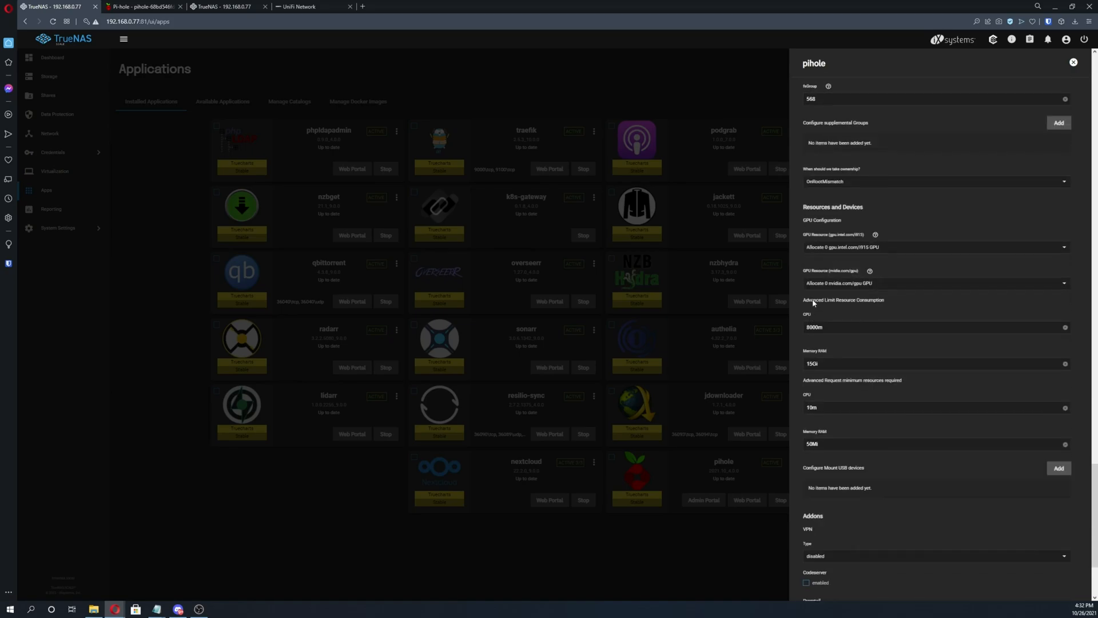
mouse_move(846, 303)
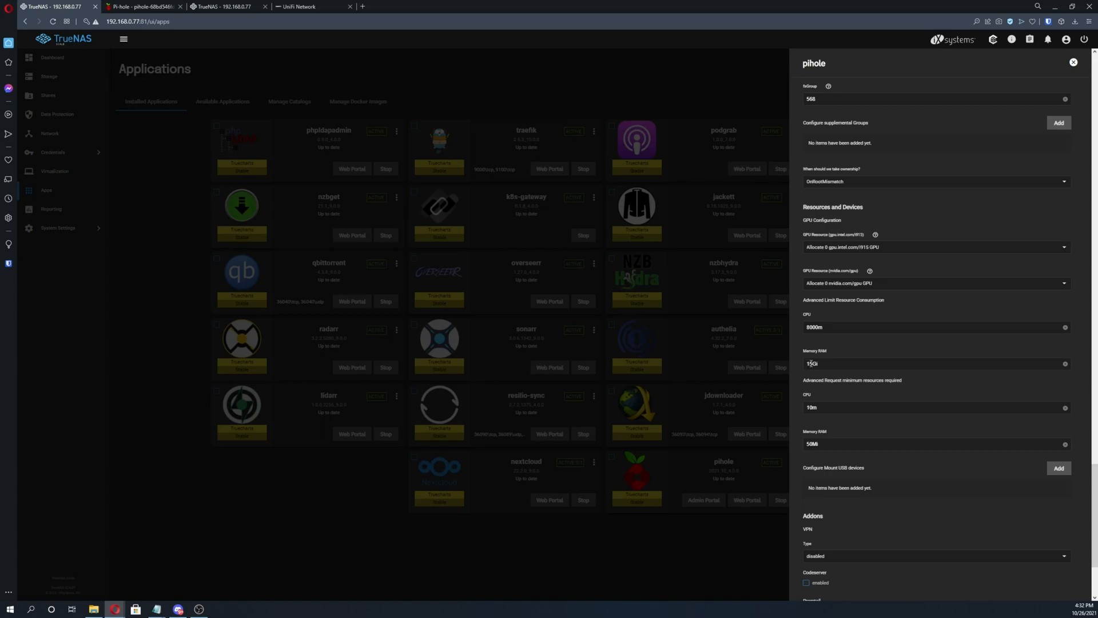
scroll("down", 3)
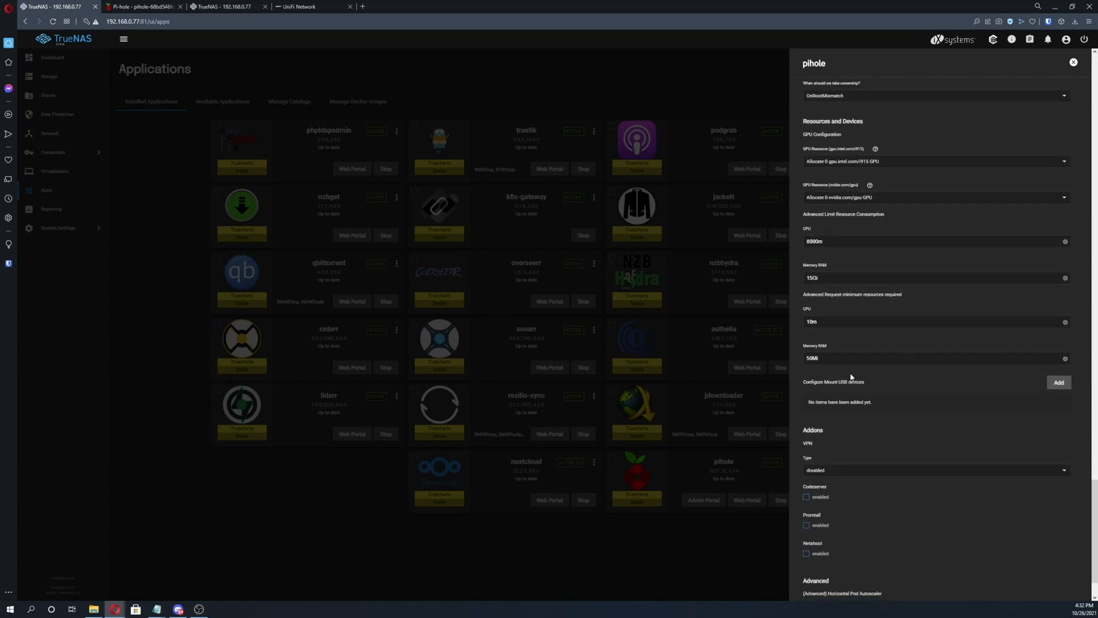
mouse_move(823, 257)
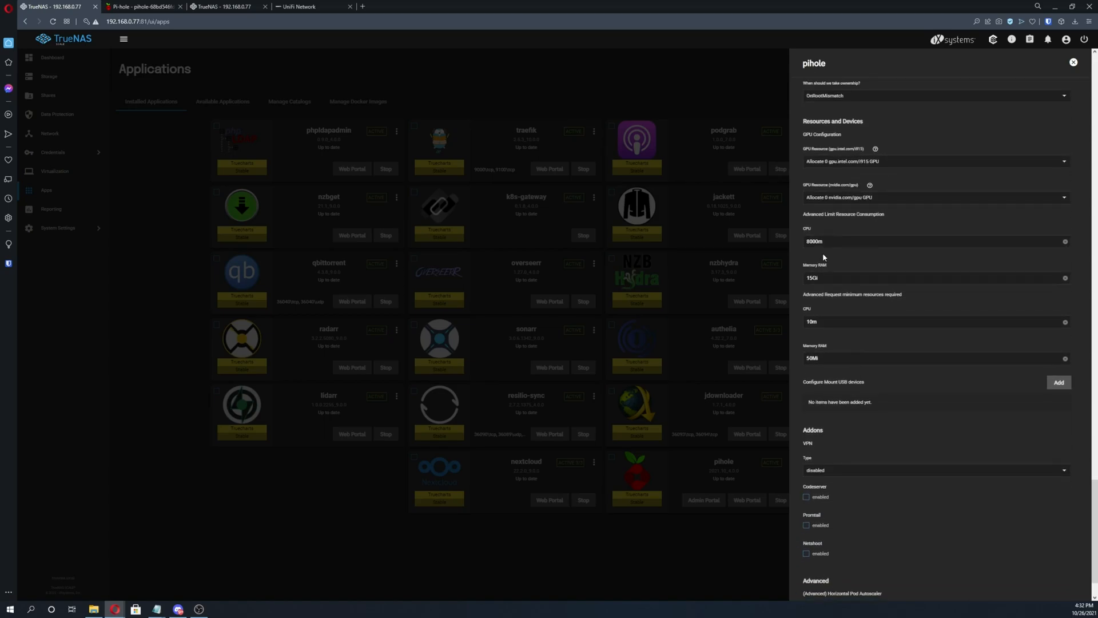
scroll("down", 3)
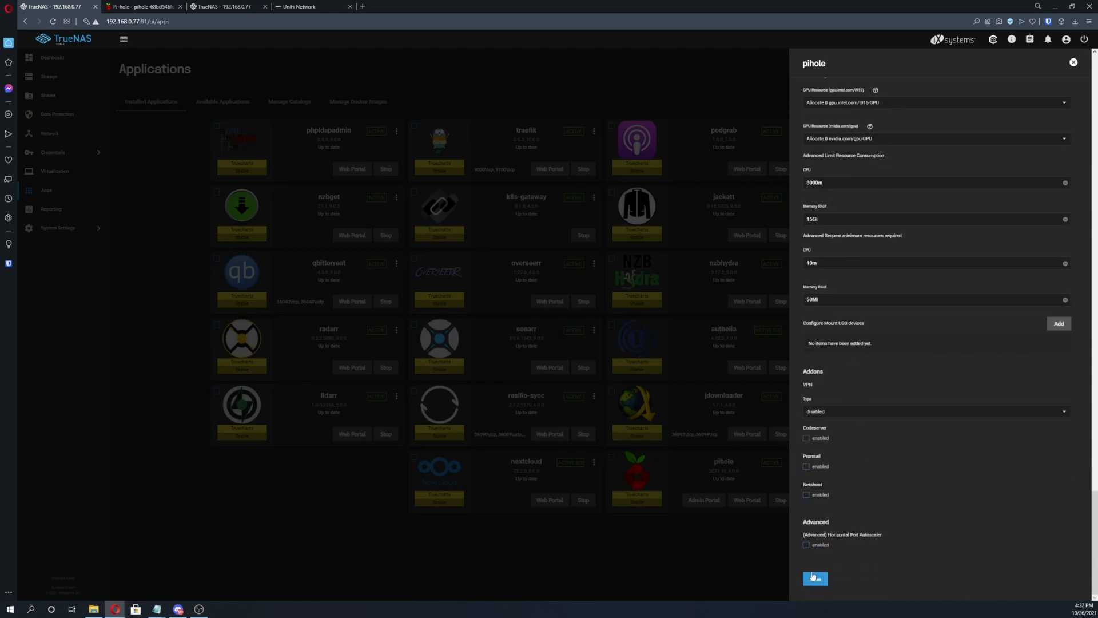
left_click(143, 7)
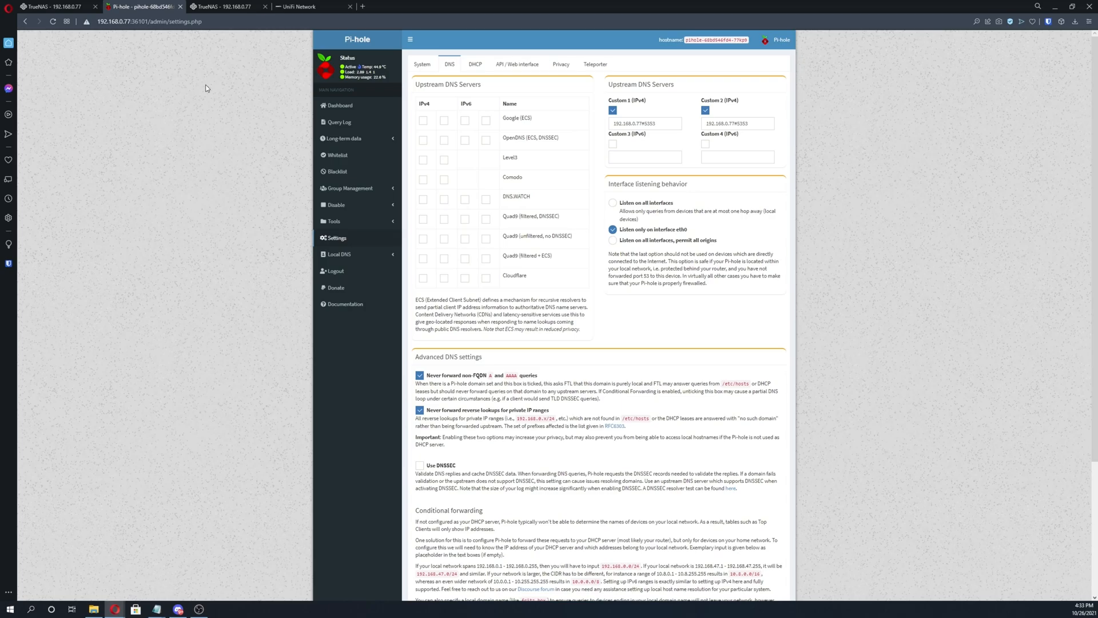
mouse_move(208, 88)
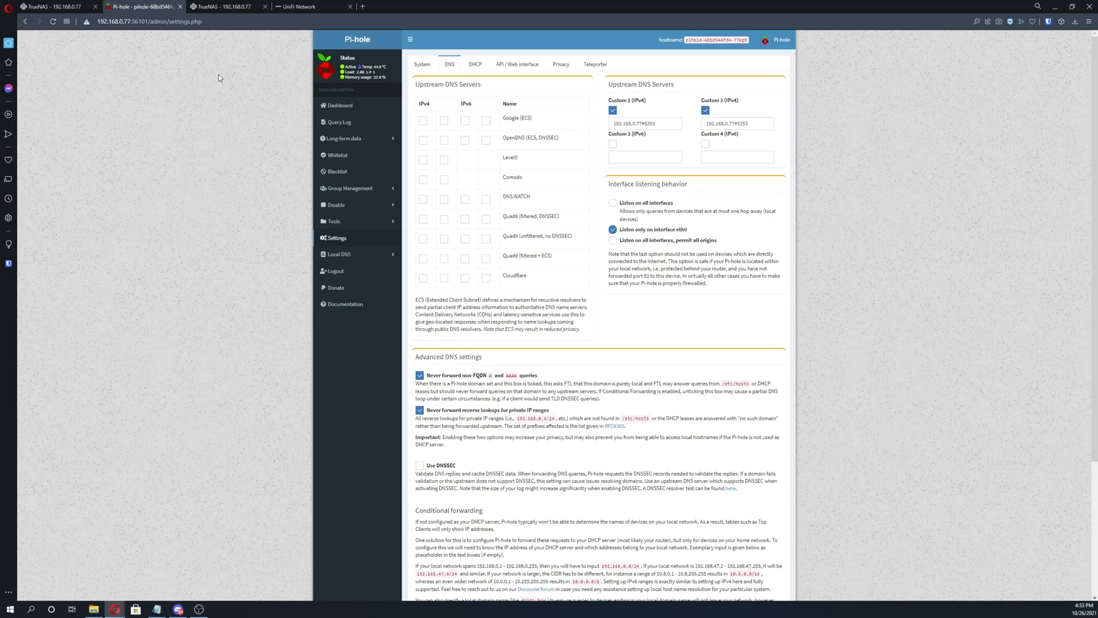
mouse_move(255, 103)
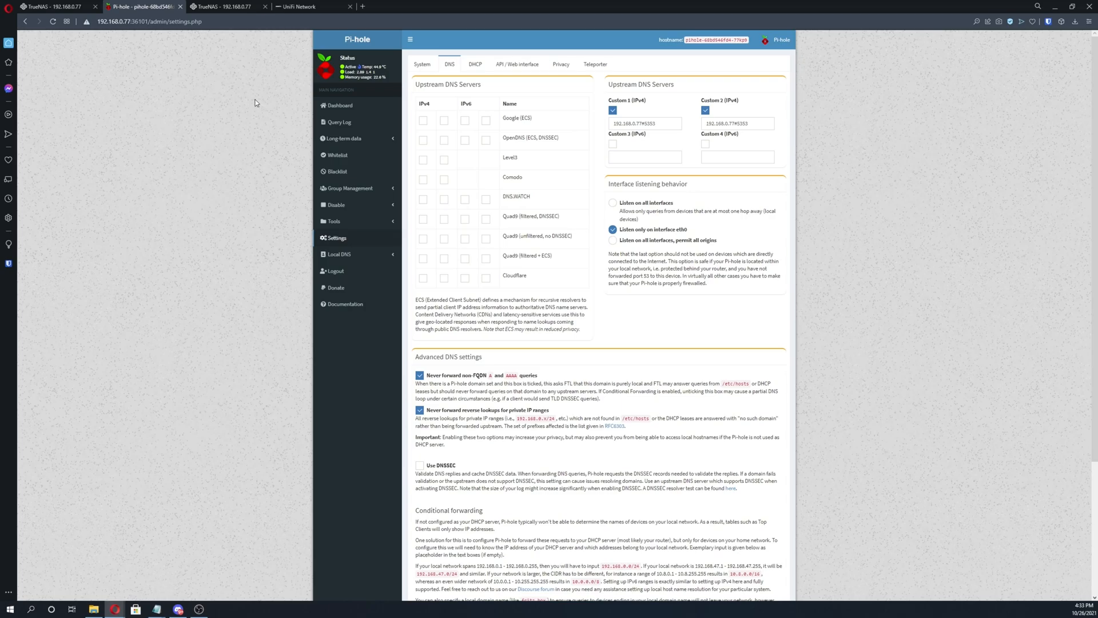
mouse_move(334, 222)
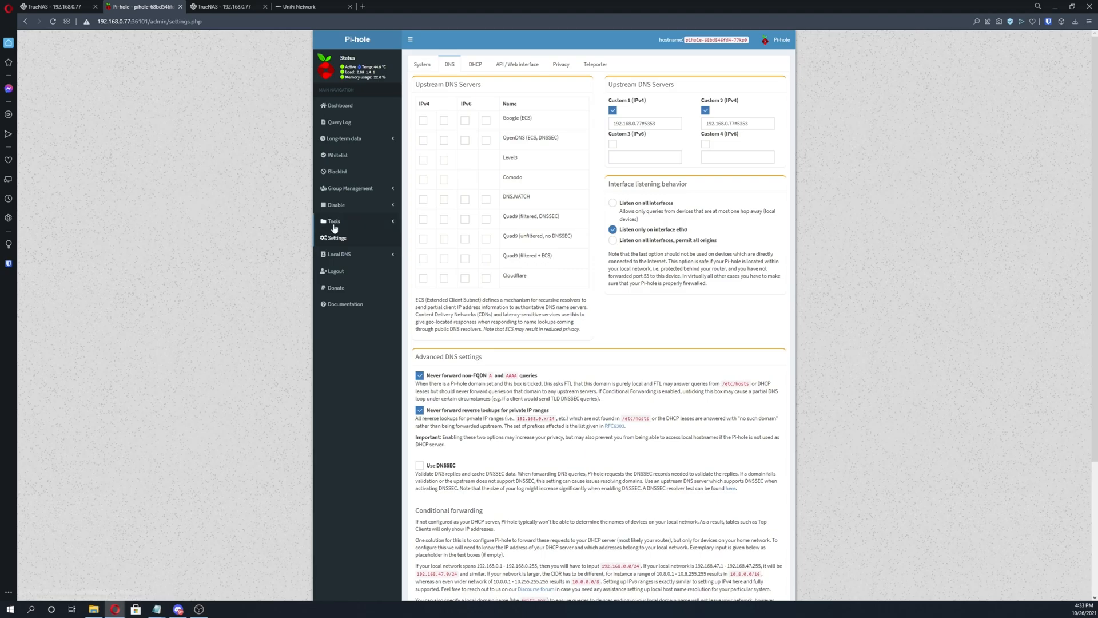
mouse_move(450, 63)
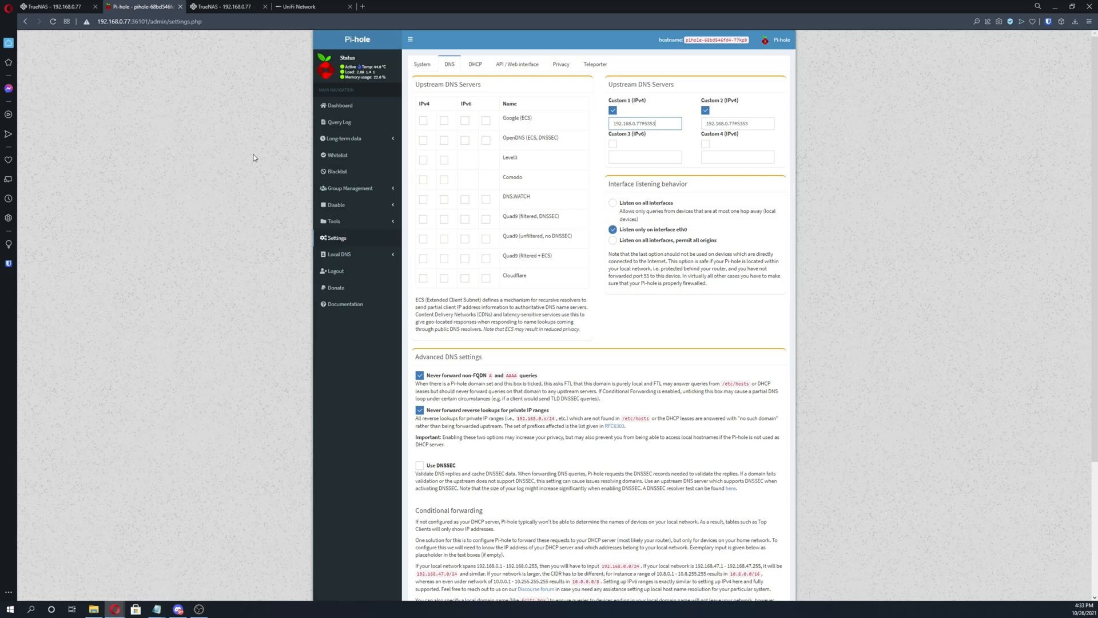
left_click(178, 609)
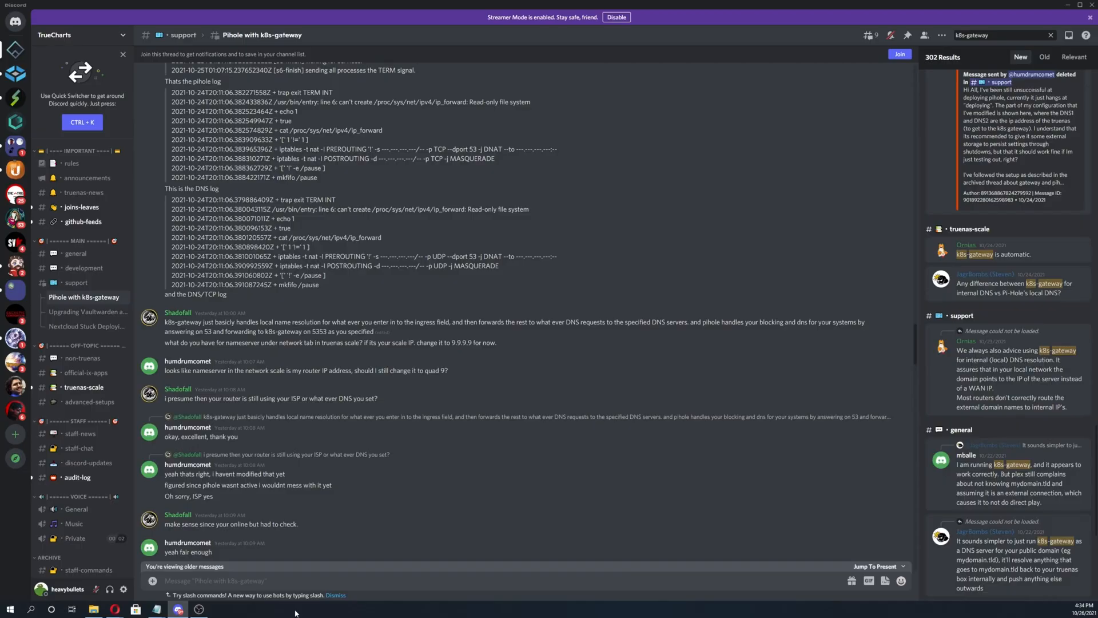
mouse_move(340, 567)
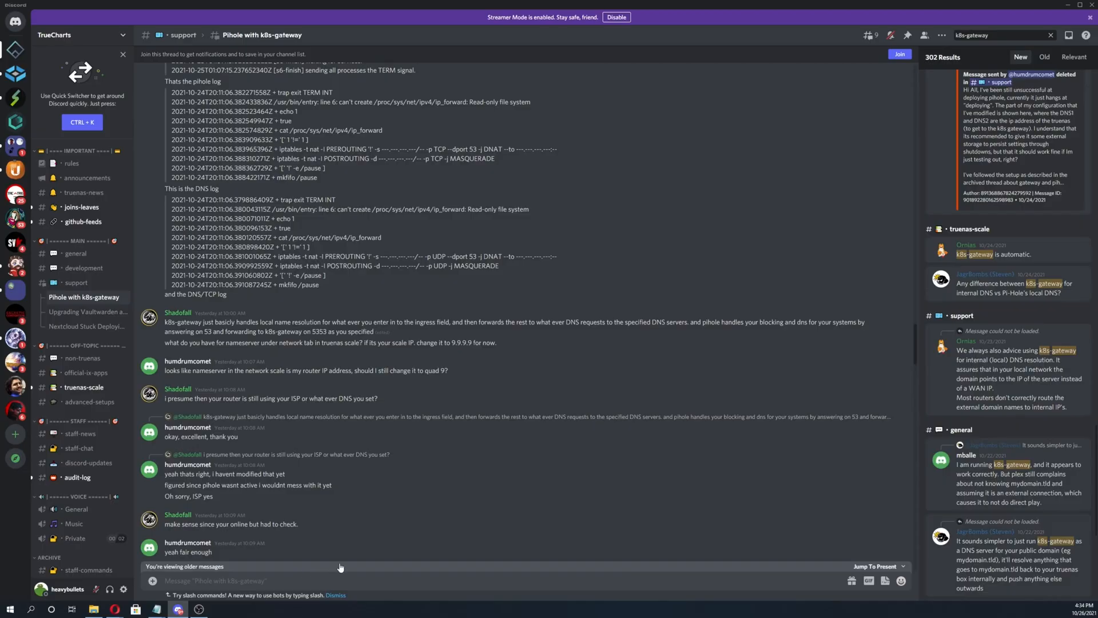
mouse_move(710, 471)
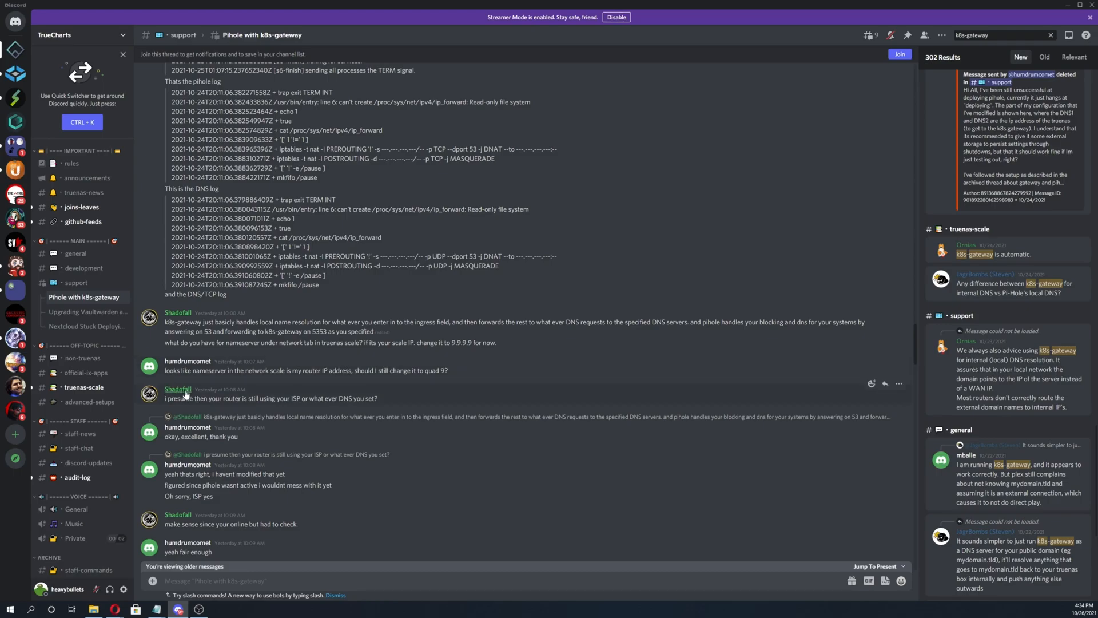
mouse_move(231, 544)
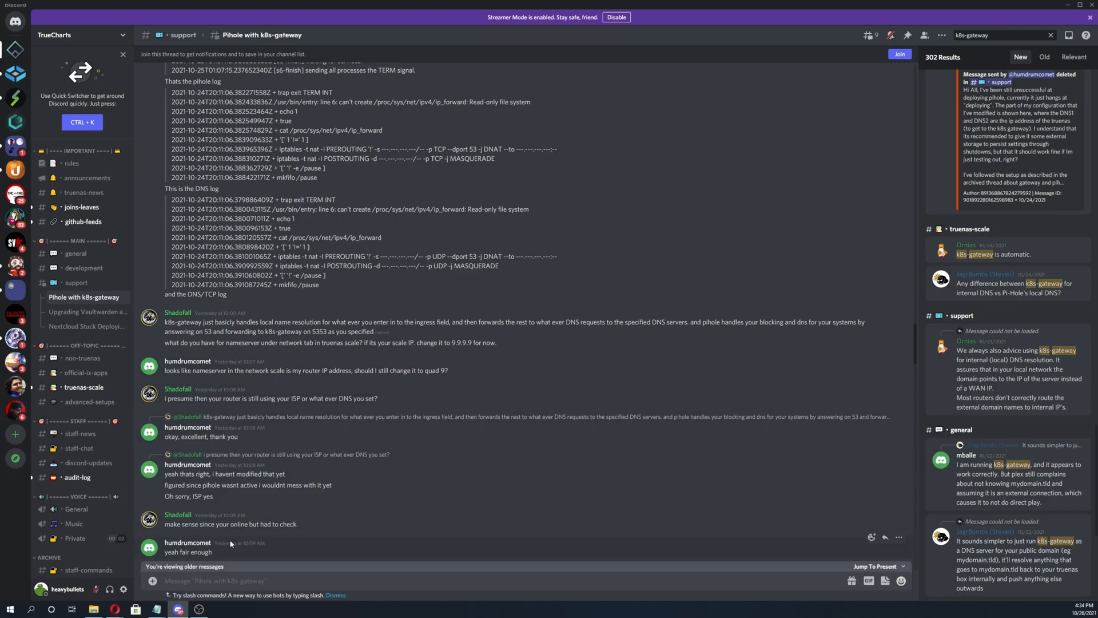
mouse_move(116, 608)
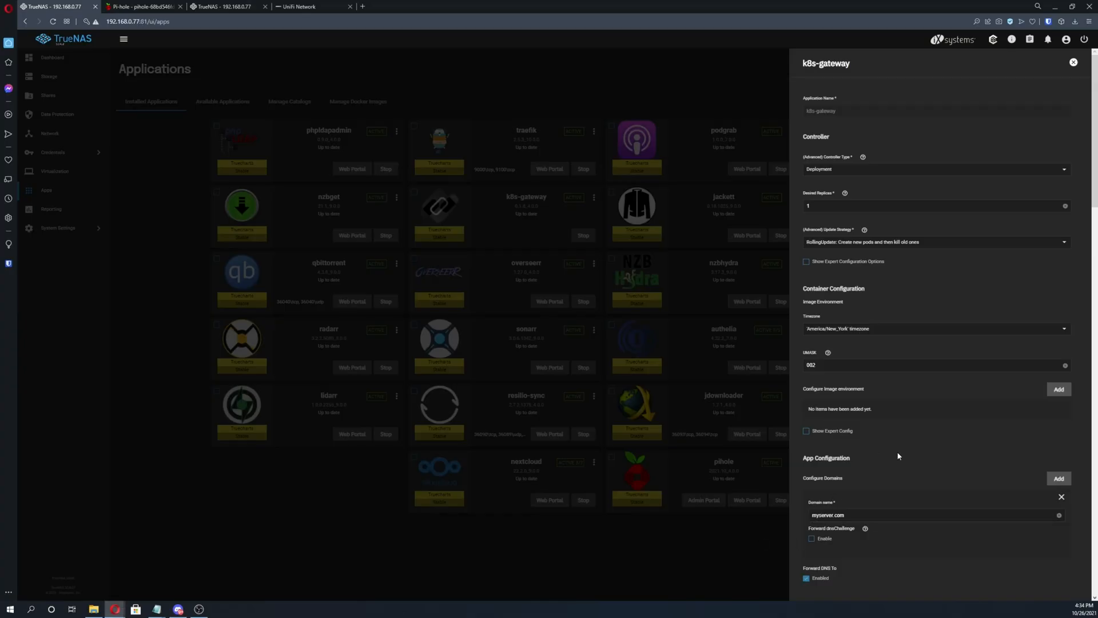
mouse_move(900, 455)
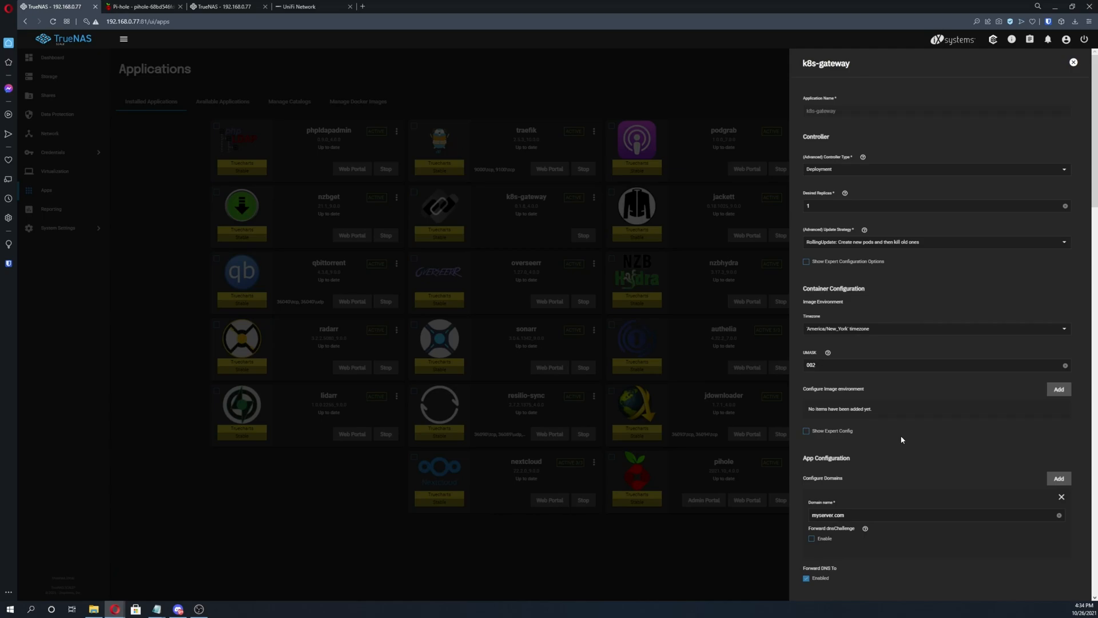
mouse_move(906, 431)
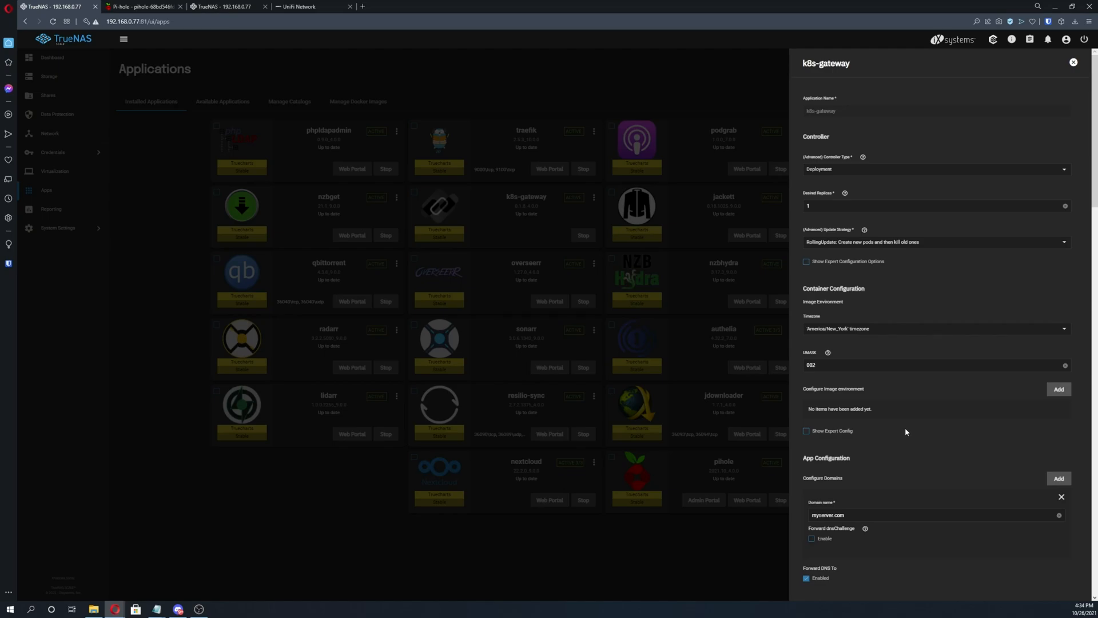
mouse_move(824, 94)
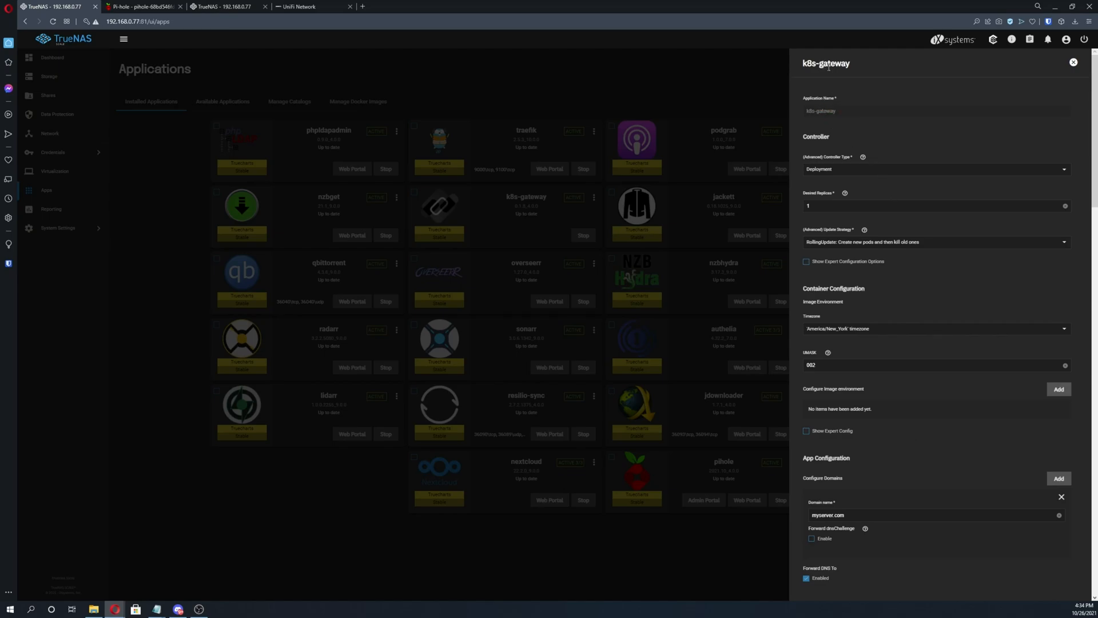
Step: Scroll k8s-gateway's edit form to forwarding over TLS to 9.9.9.9, 149.112.112.112 (dns.quad9.net)
scroll("down", 3)
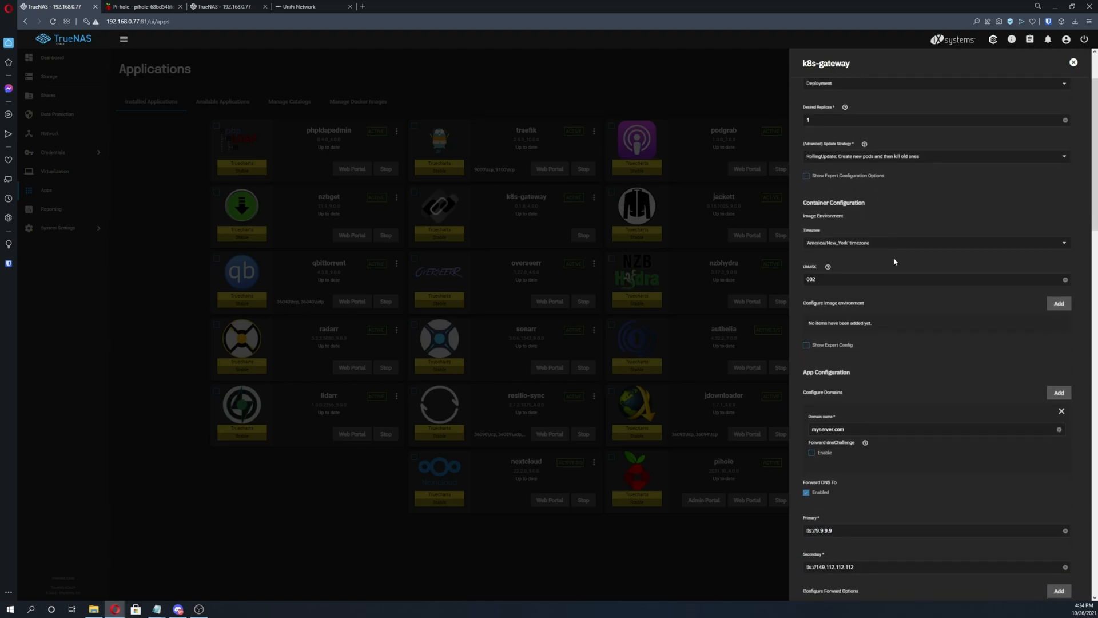
scroll("down", 3)
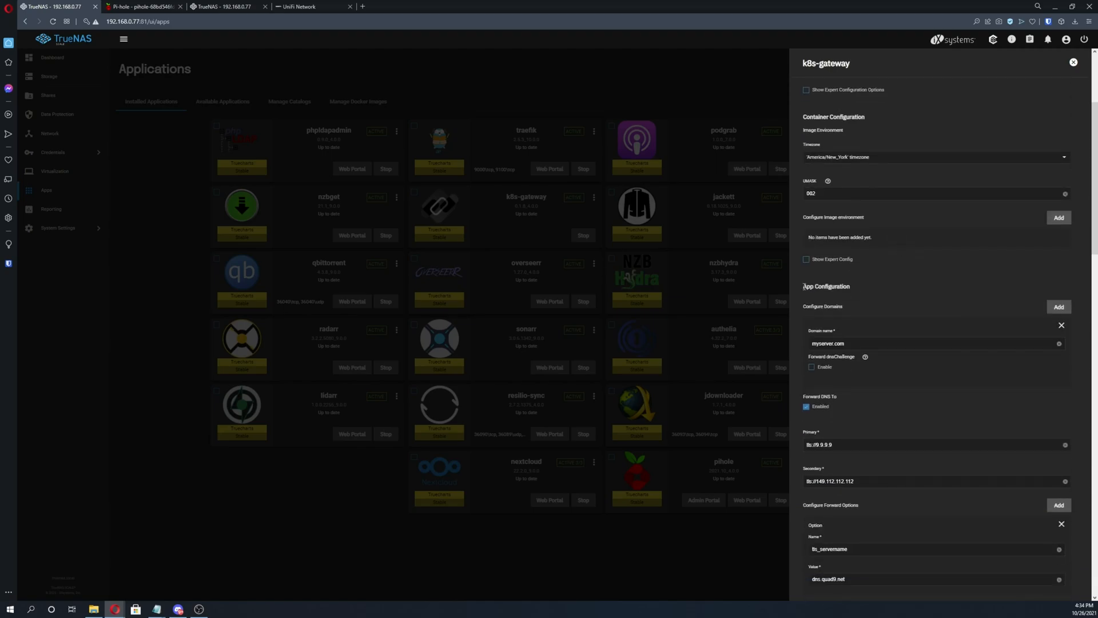
scroll("down", 3)
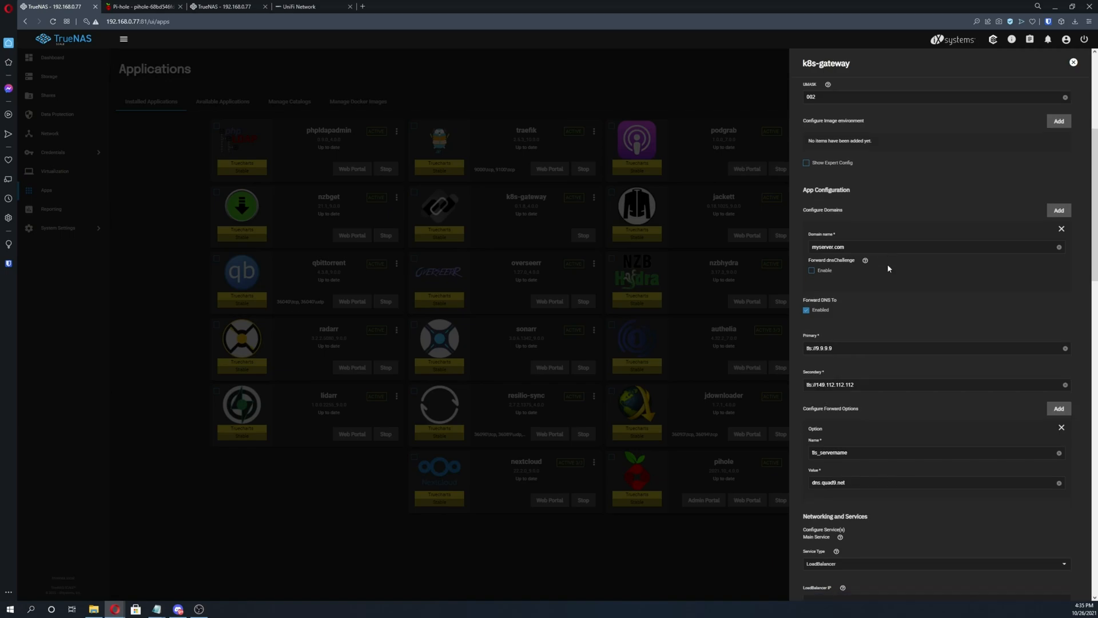
scroll("down", 3)
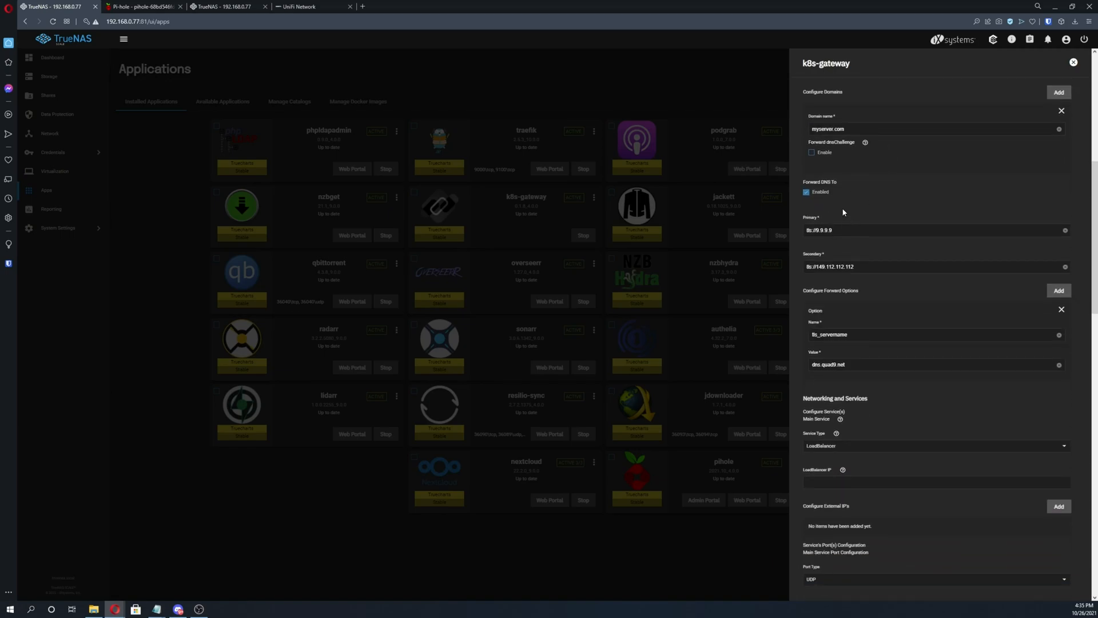
left_click(144, 6)
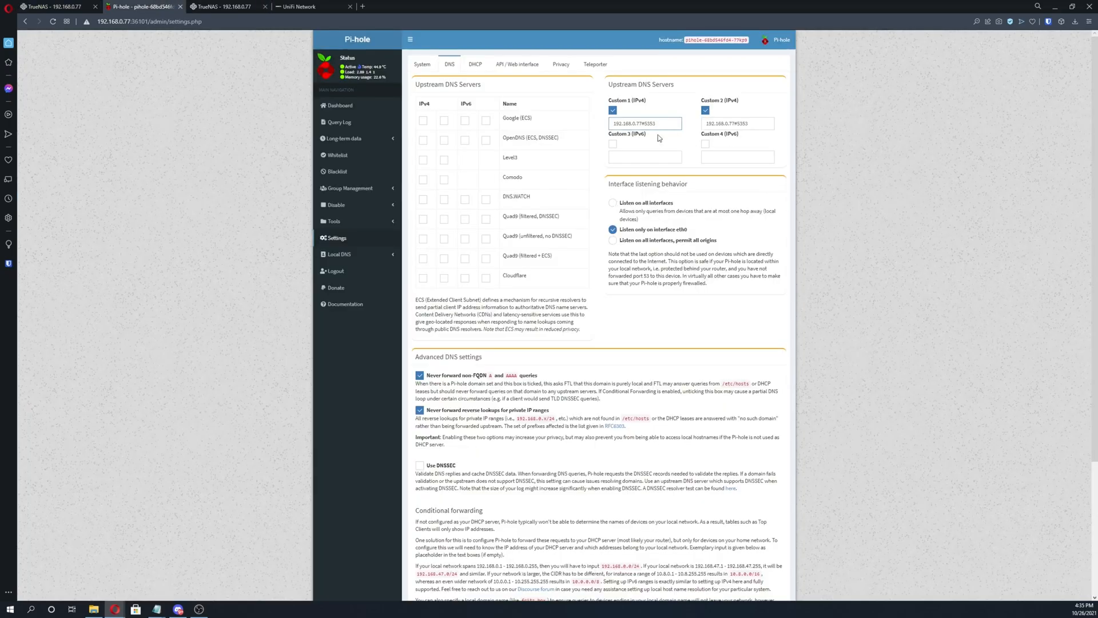
mouse_move(610, 82)
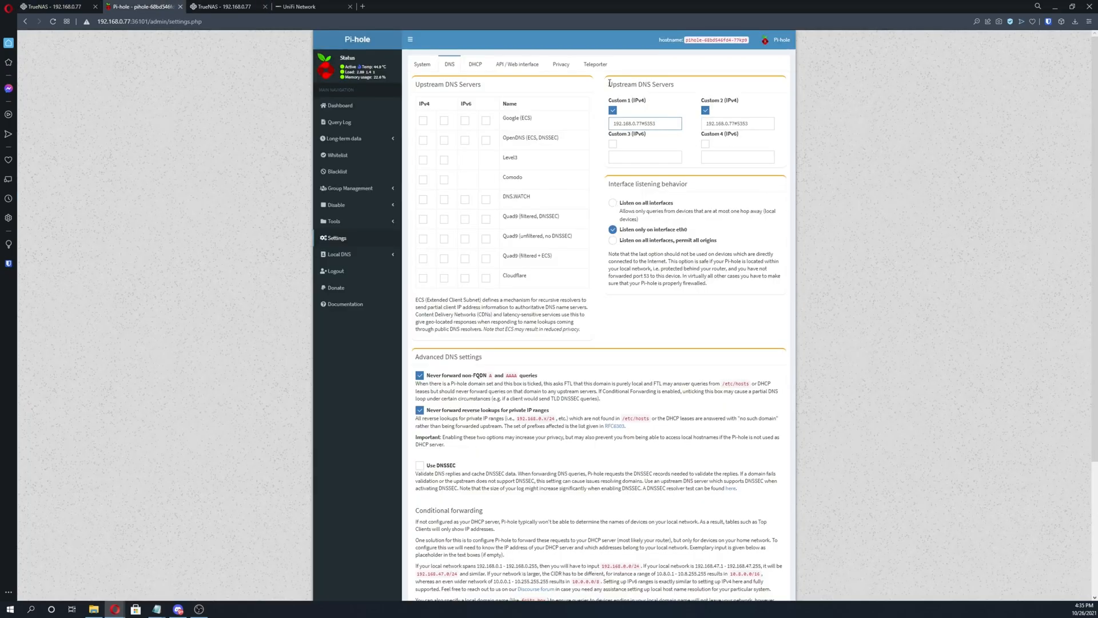
double_click(640, 84)
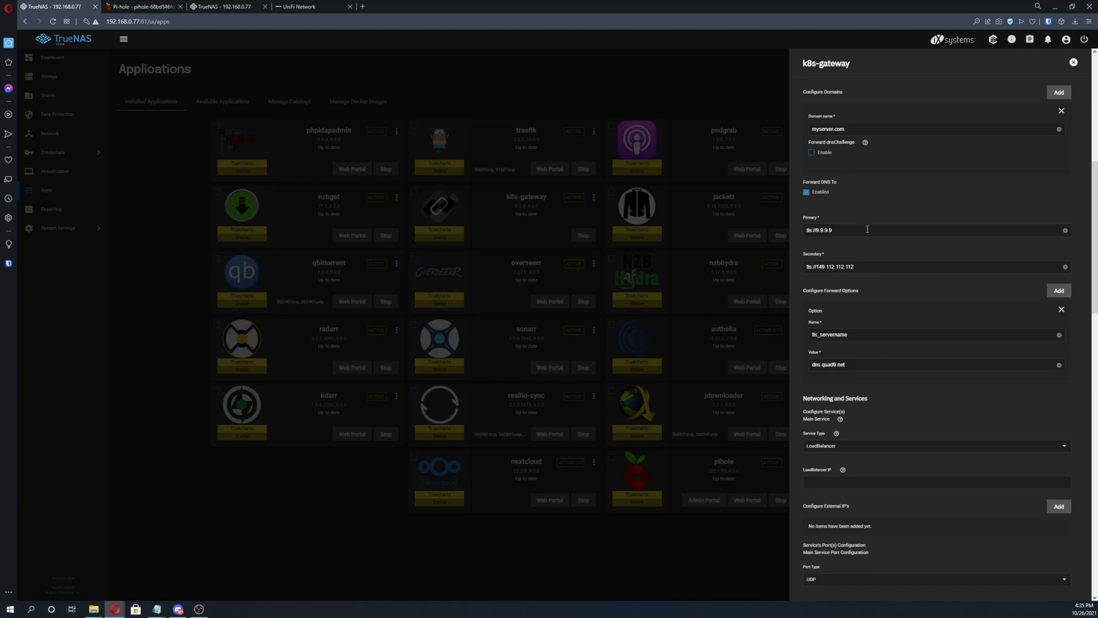
Step: Scroll to k8s-gateway's tls_servername forward option, dns.quad9.net, and focus its name field
scroll("down", 3)
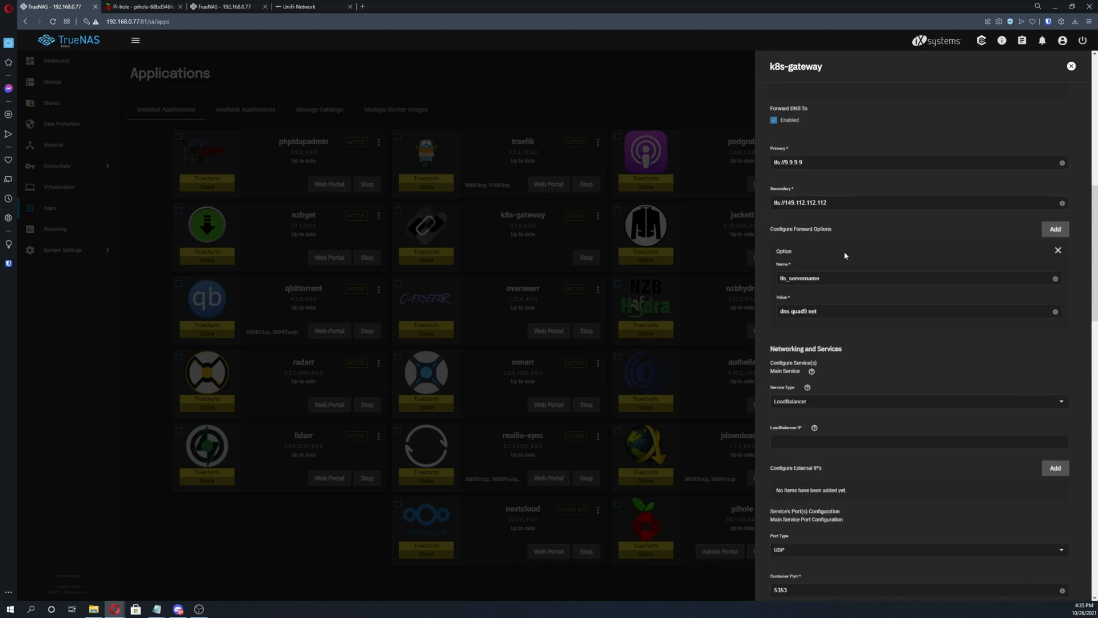
mouse_move(780, 231)
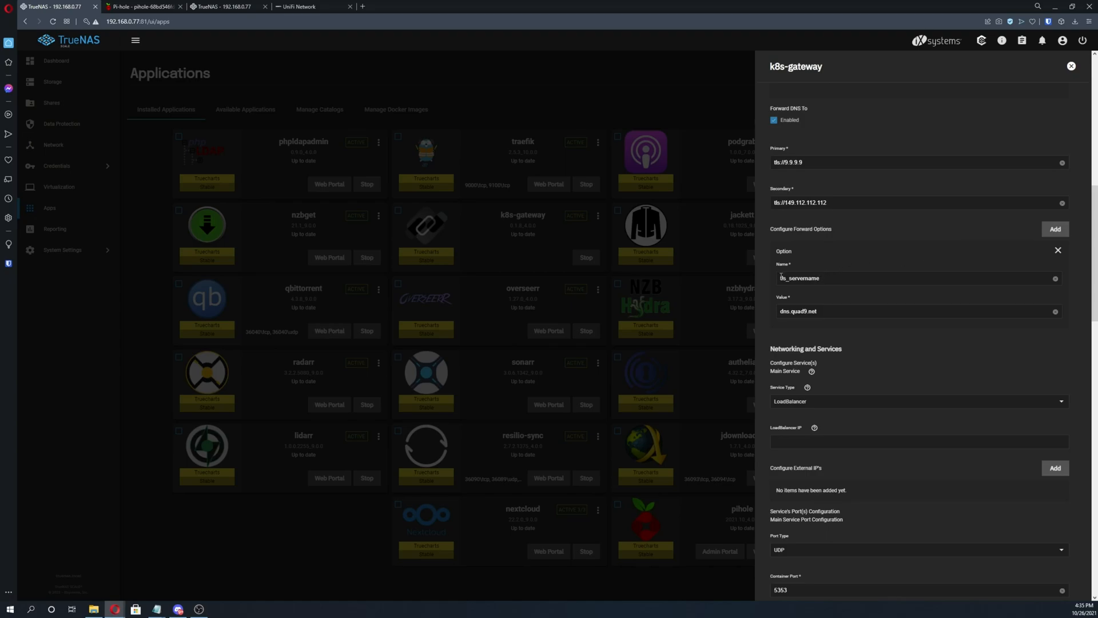
left_click(910, 278)
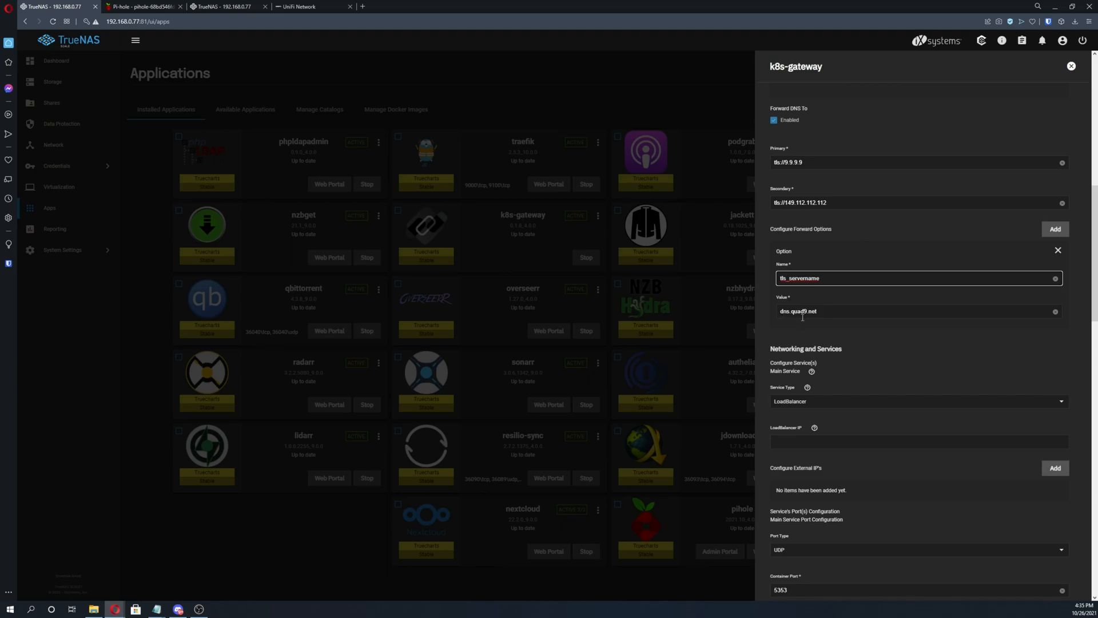
mouse_move(834, 304)
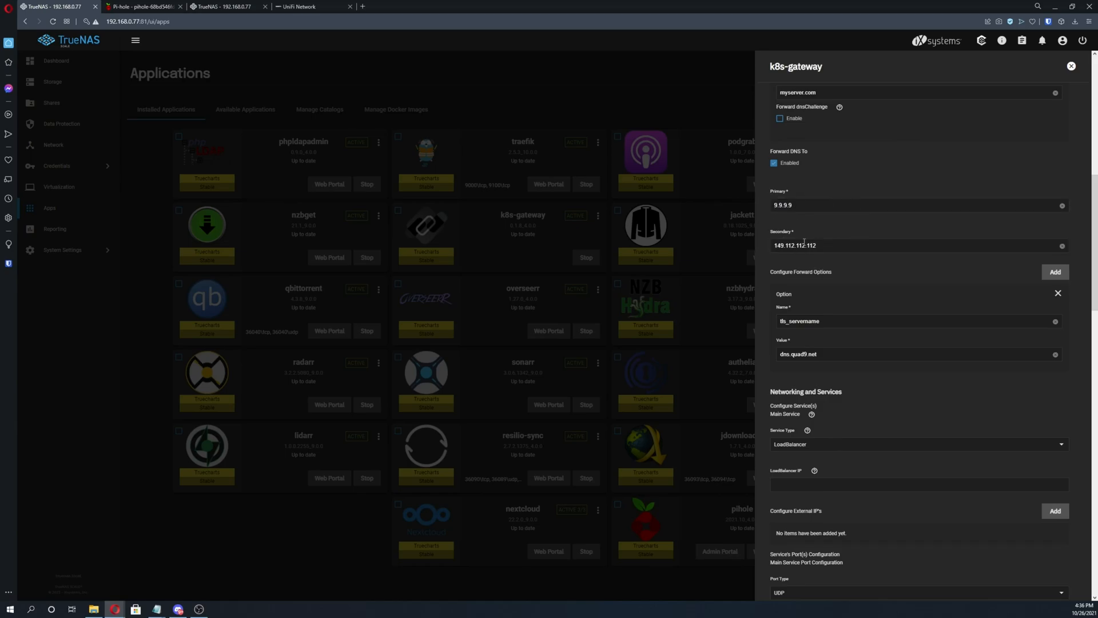
mouse_move(883, 270)
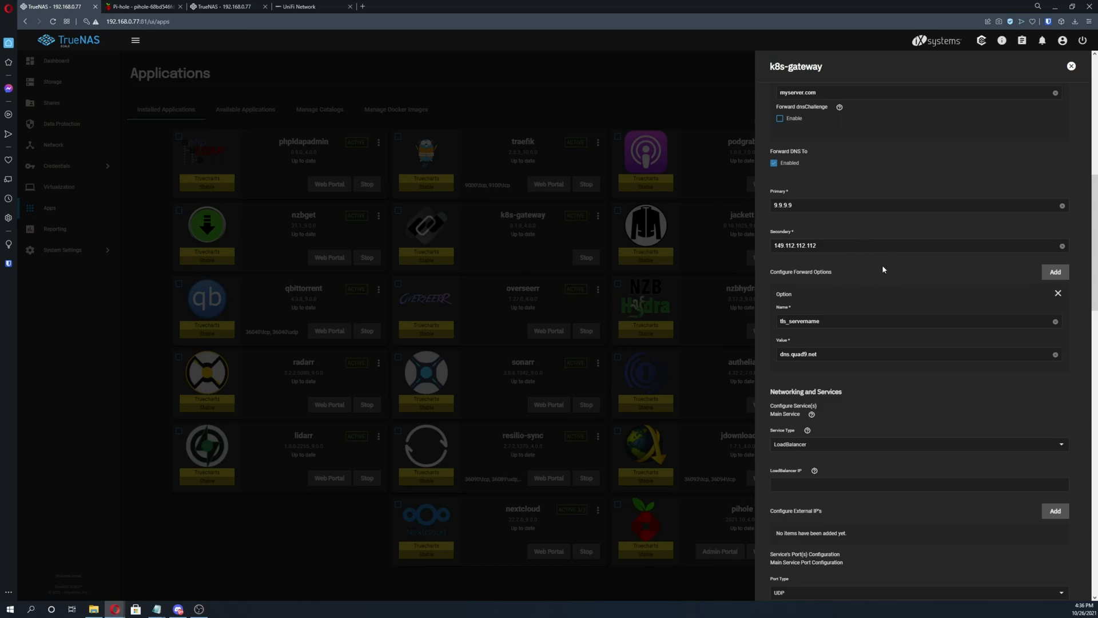
scroll("down", 3)
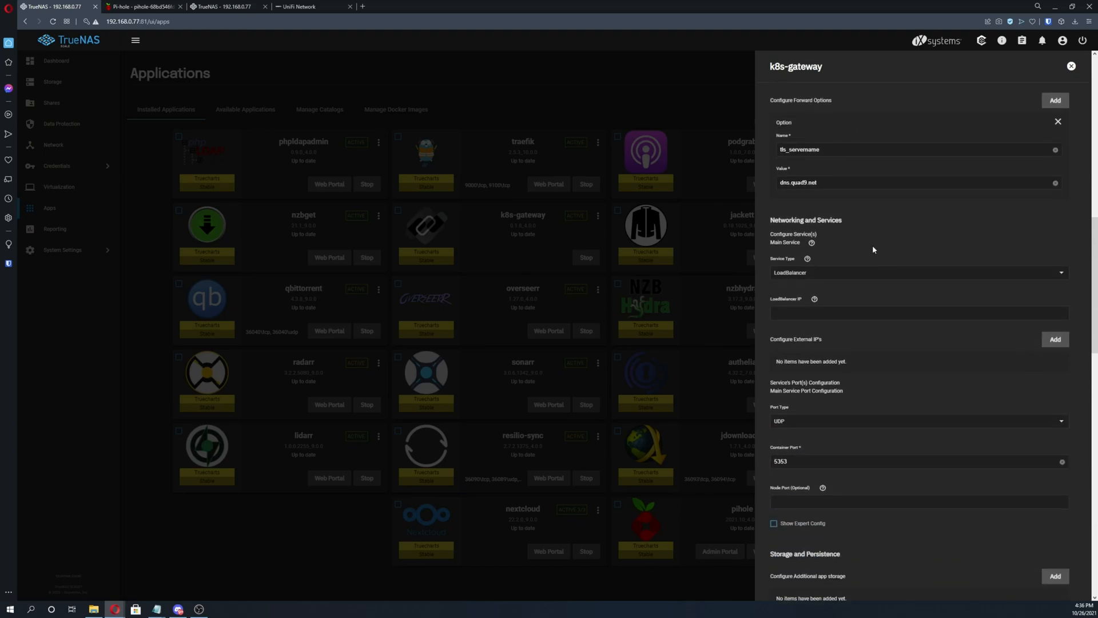
scroll("down", 3)
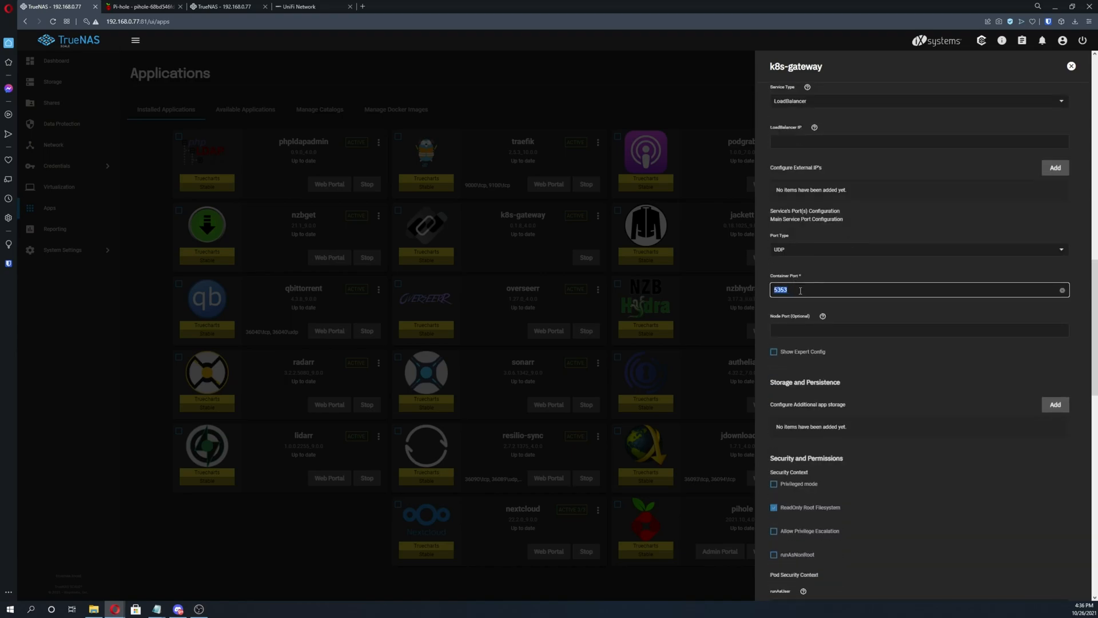
left_click(140, 7)
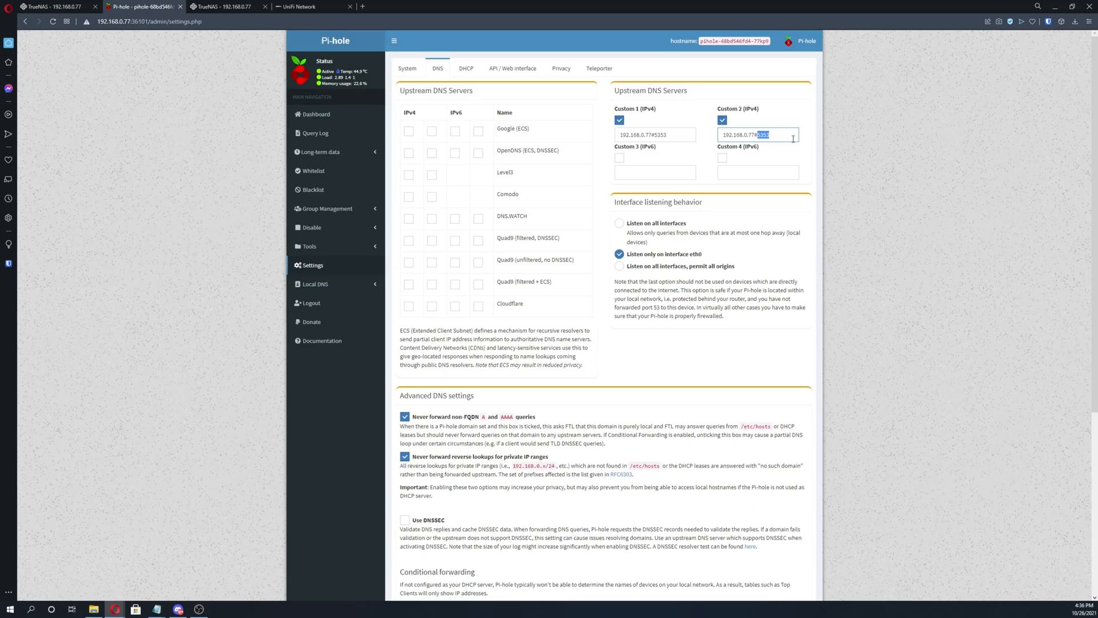
mouse_move(669, 117)
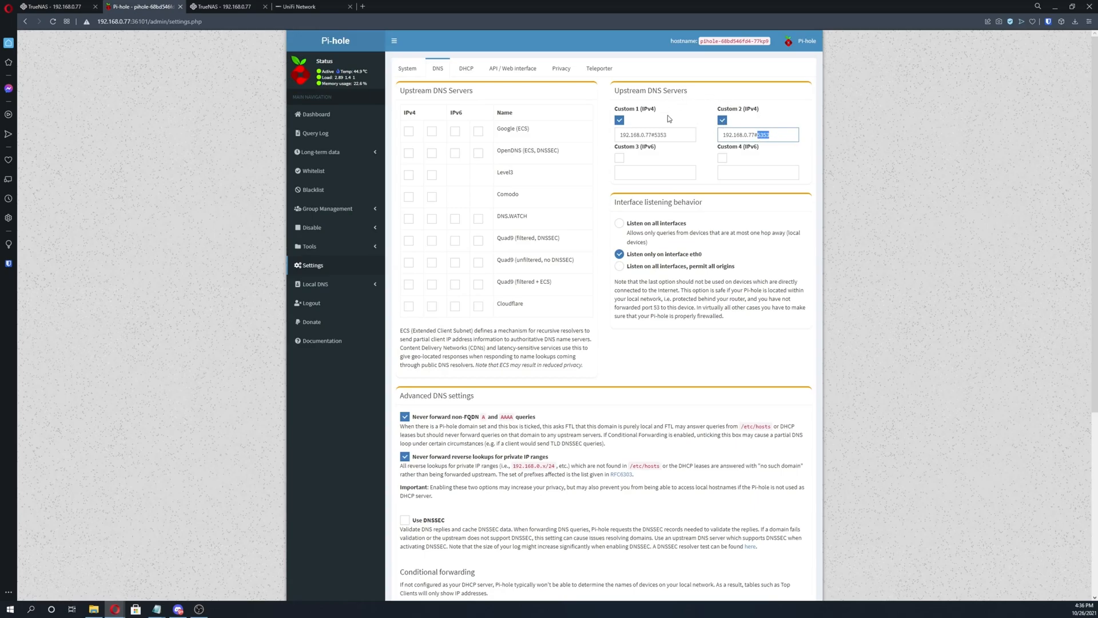
left_click(53, 6)
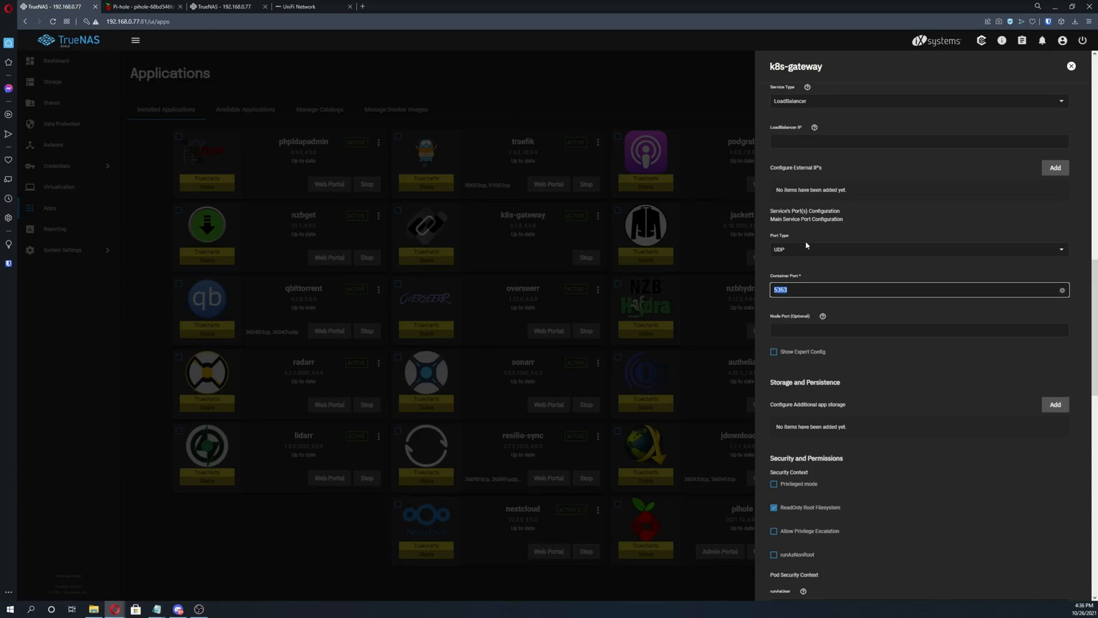
mouse_move(859, 316)
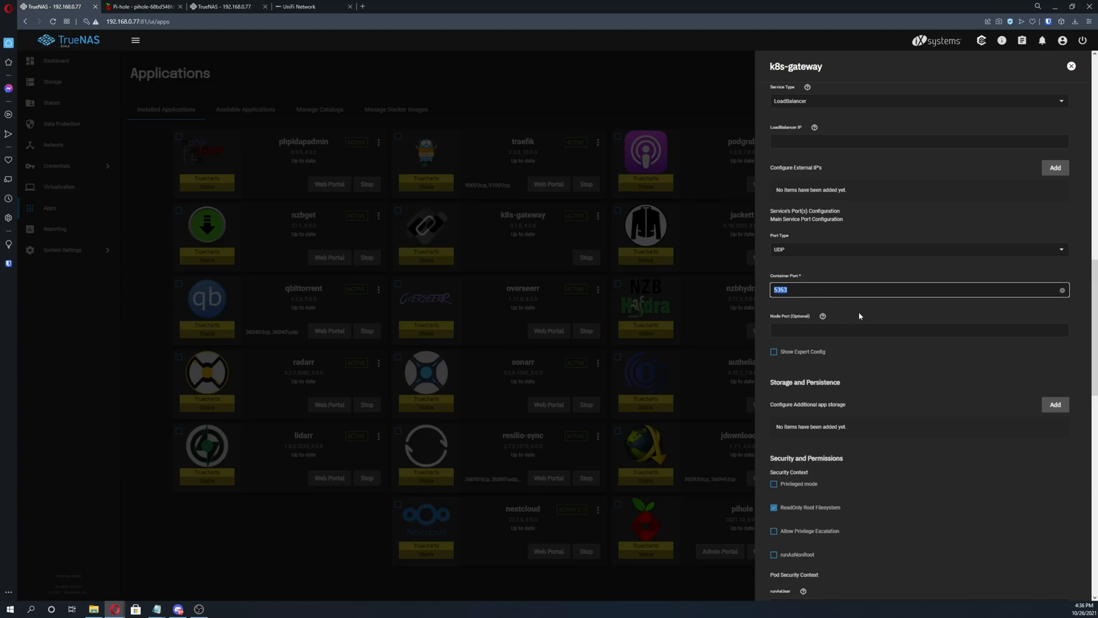
scroll("down", 3)
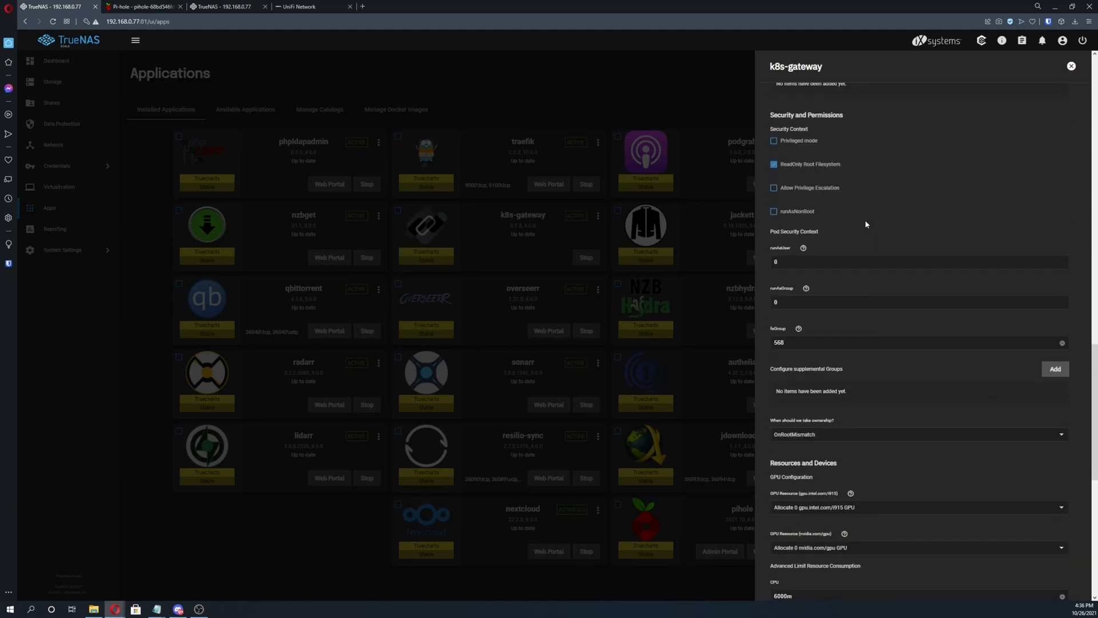
mouse_move(878, 221)
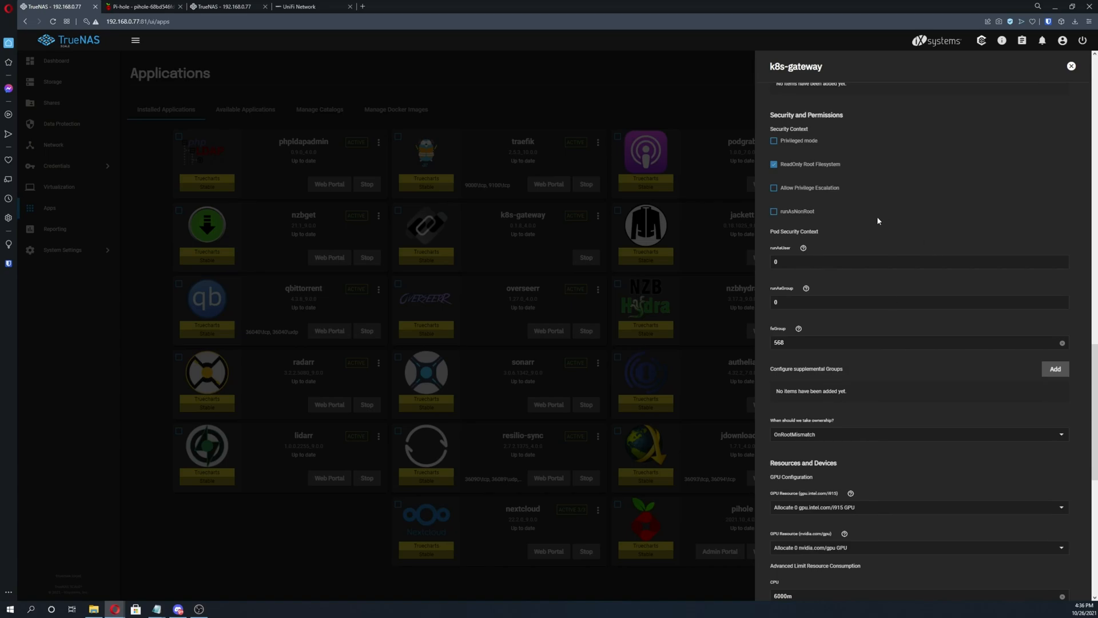
scroll("down", 3)
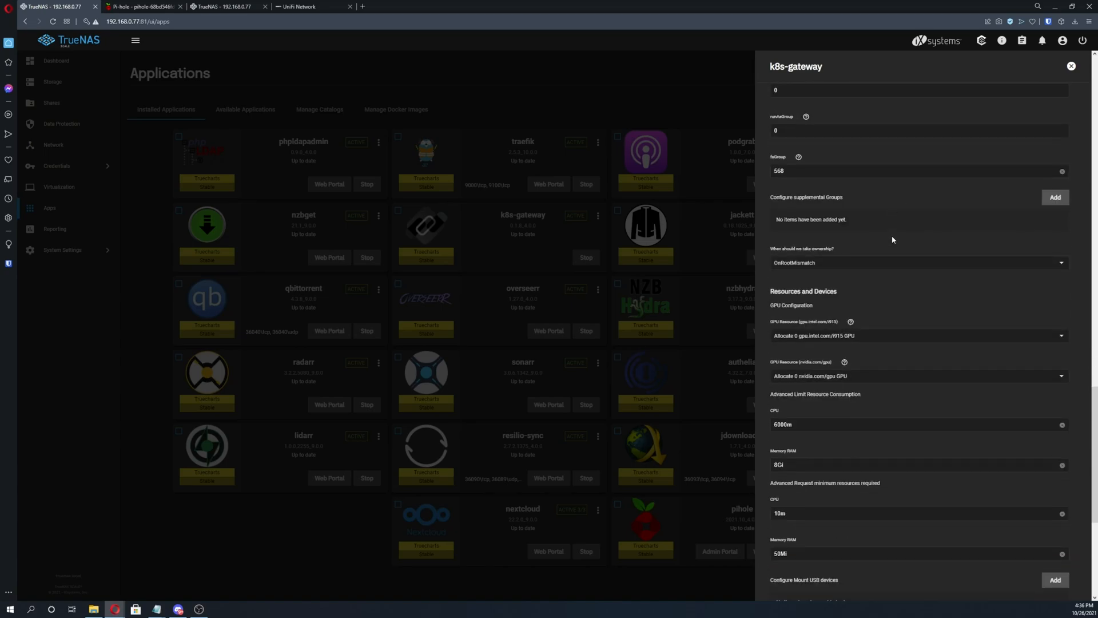
scroll("down", 3)
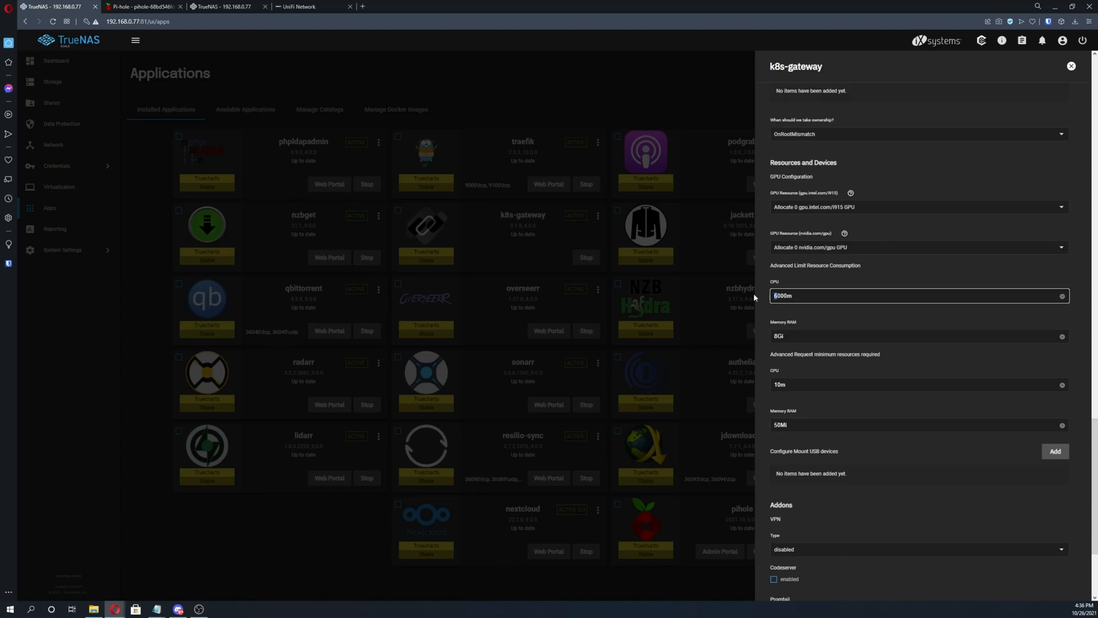
mouse_move(803, 315)
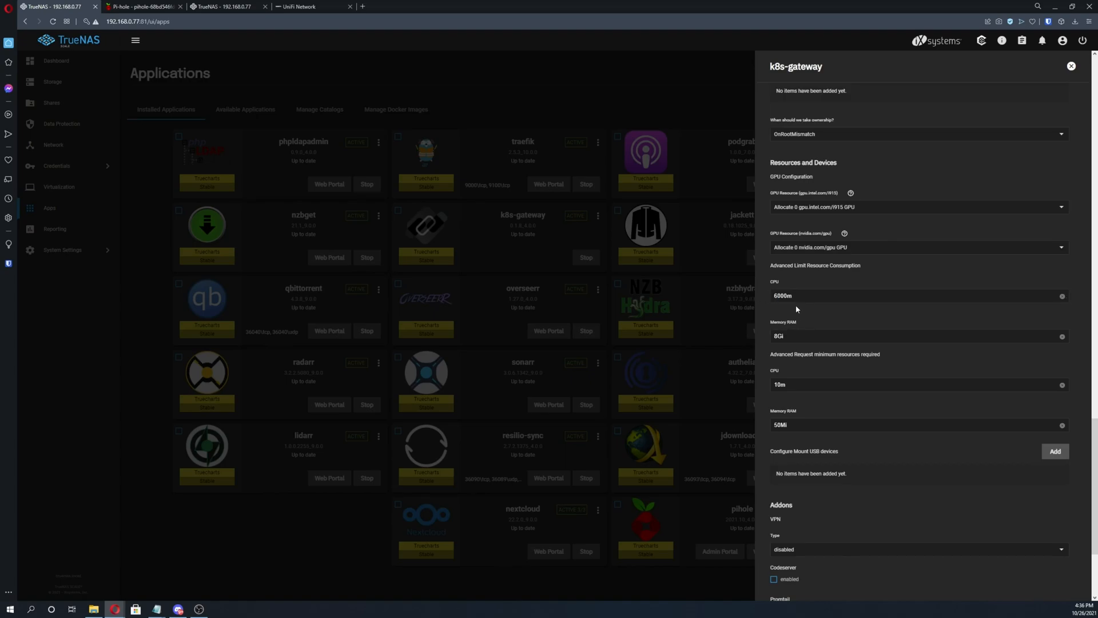
scroll("down", 3)
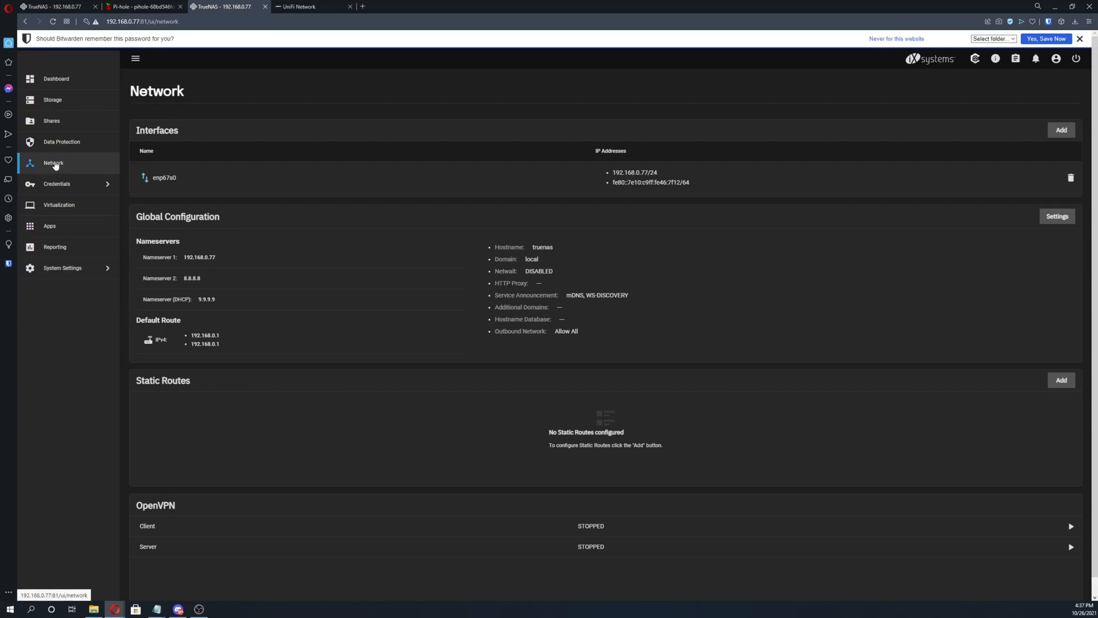
mouse_move(1058, 218)
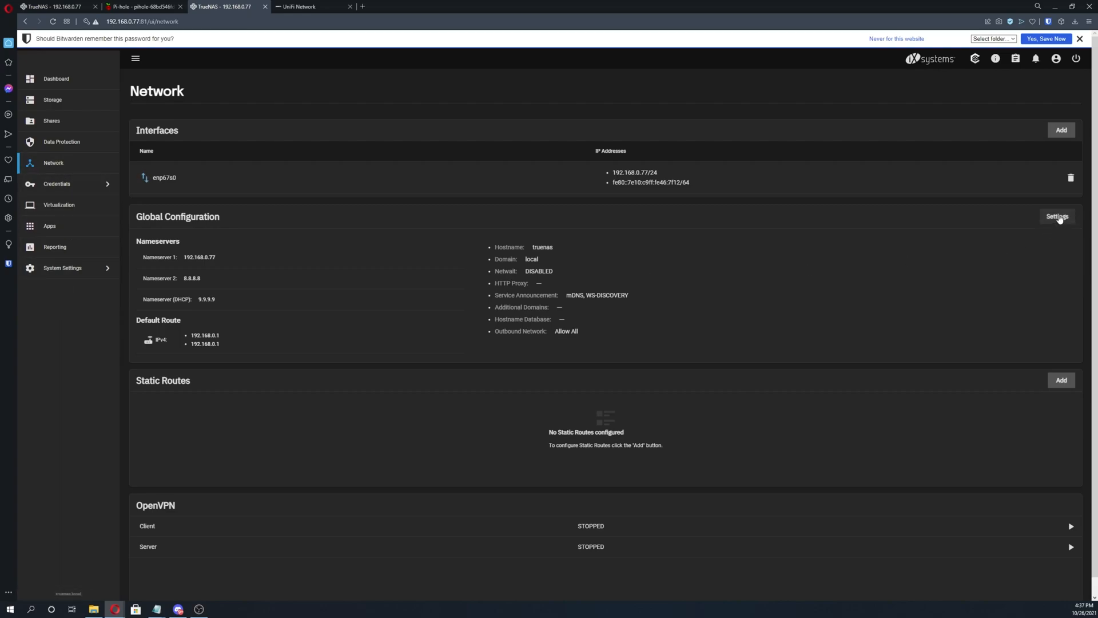
left_click(1056, 216)
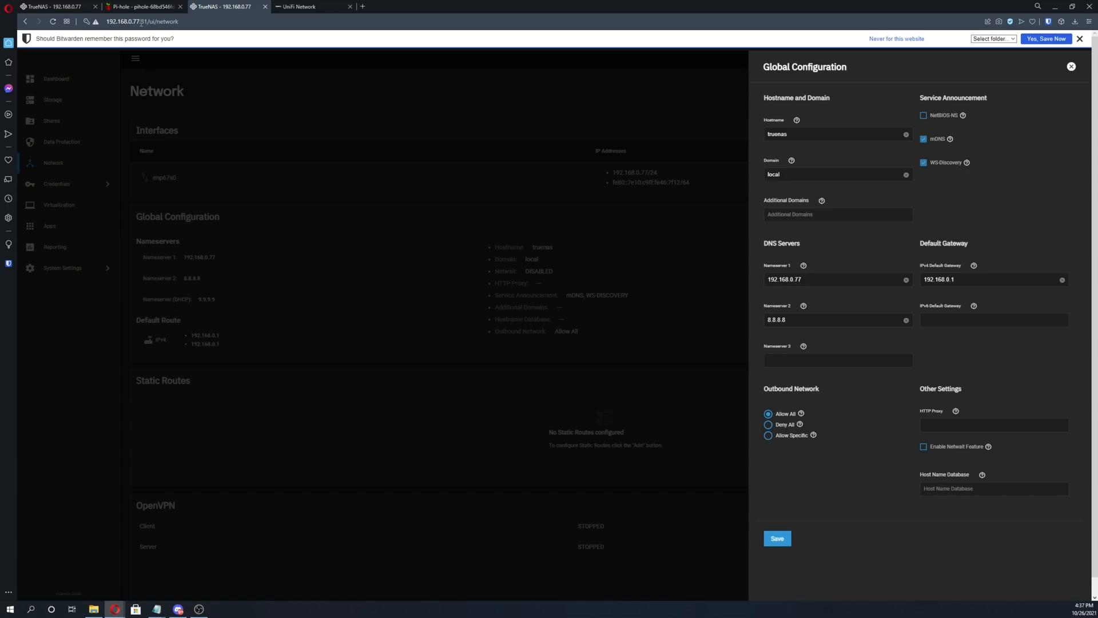
mouse_move(812, 312)
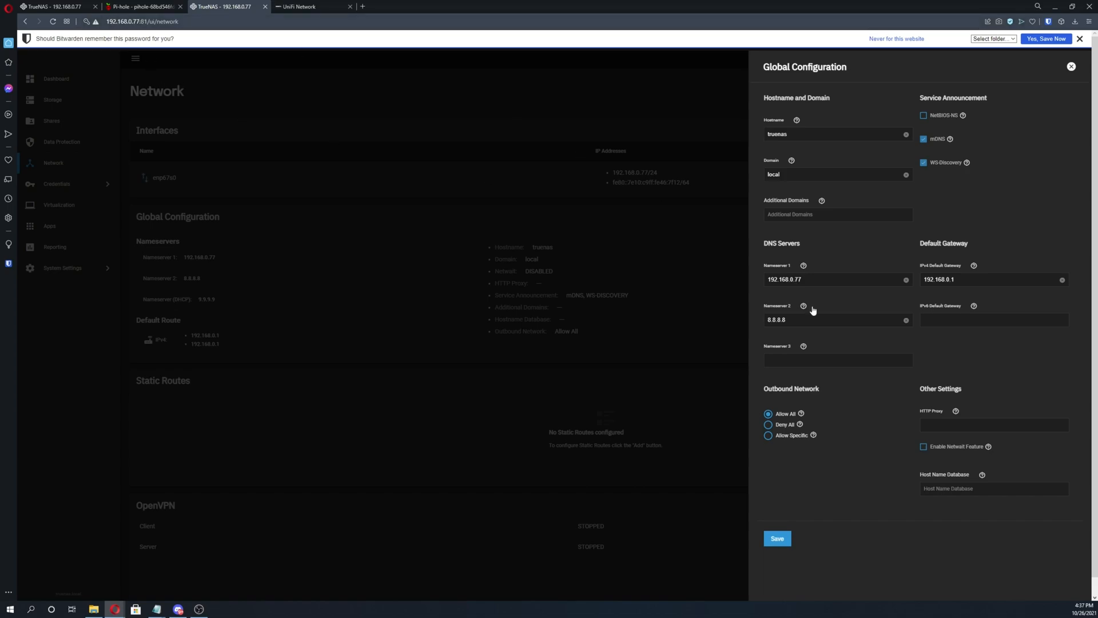
mouse_move(820, 280)
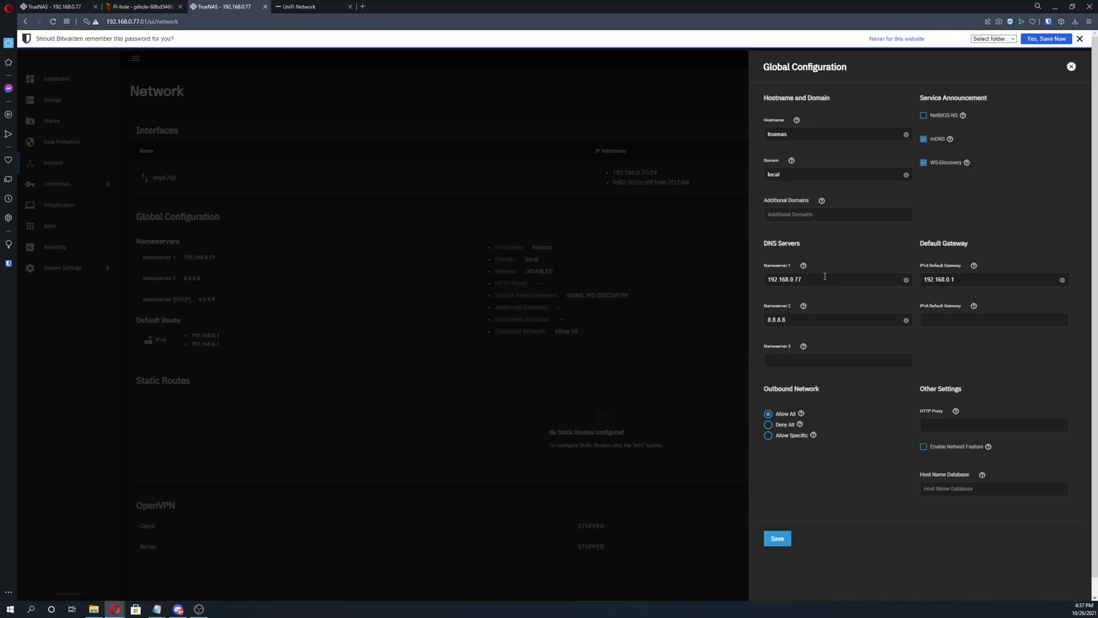
left_click(1071, 67)
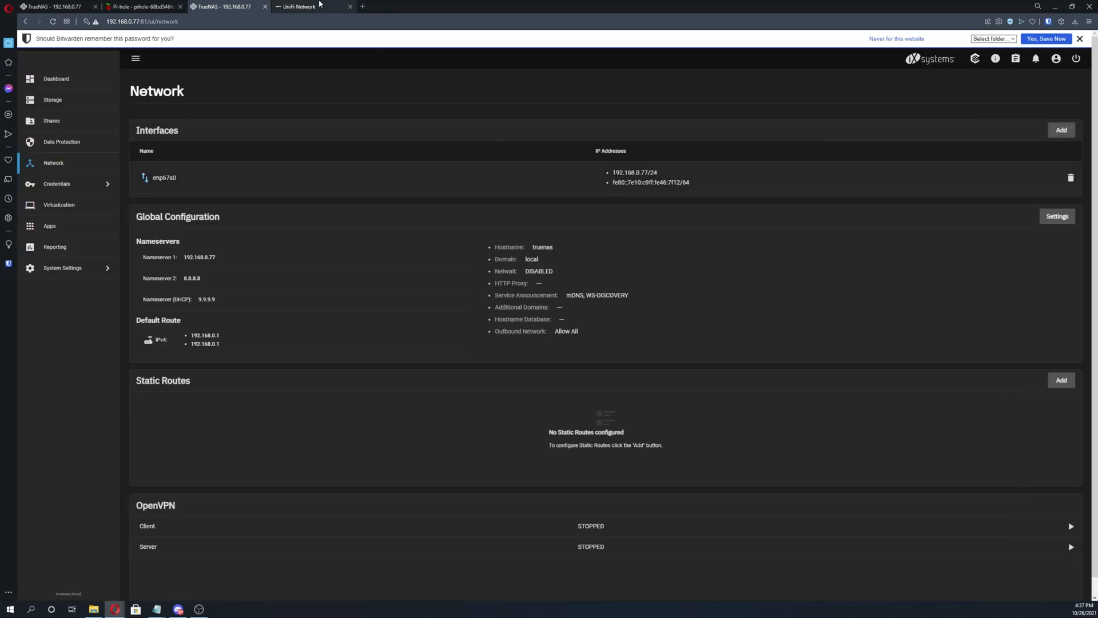
Step: Verify UniFi LAN DHCP name servers are manually 192.168.0.77, 9.9.9.9 and 8.8.8.8
left_click(311, 6)
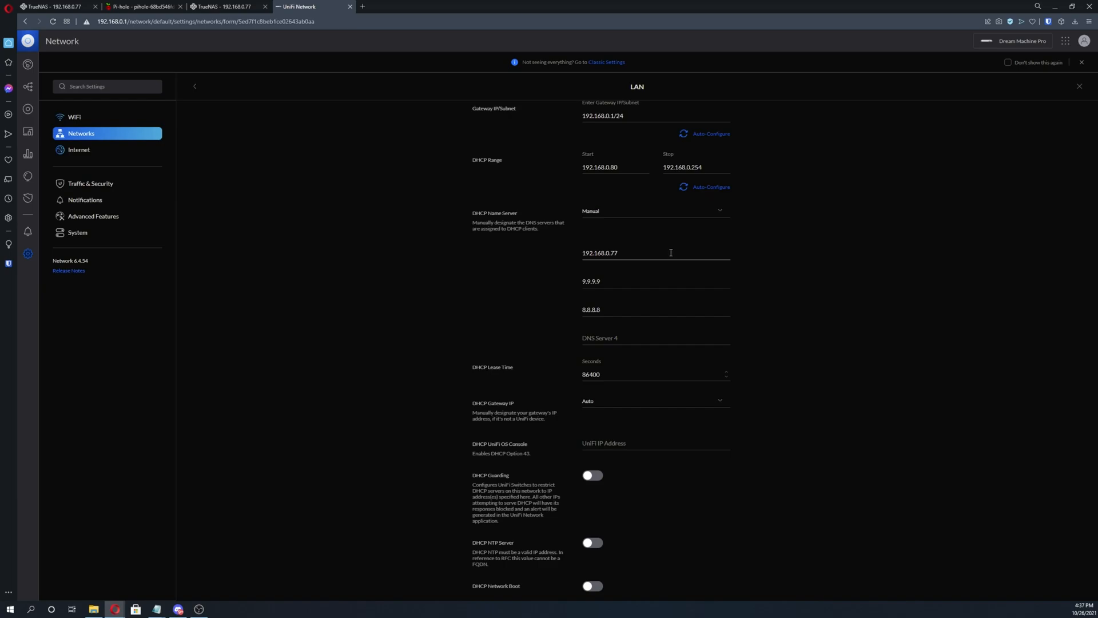
mouse_move(621, 248)
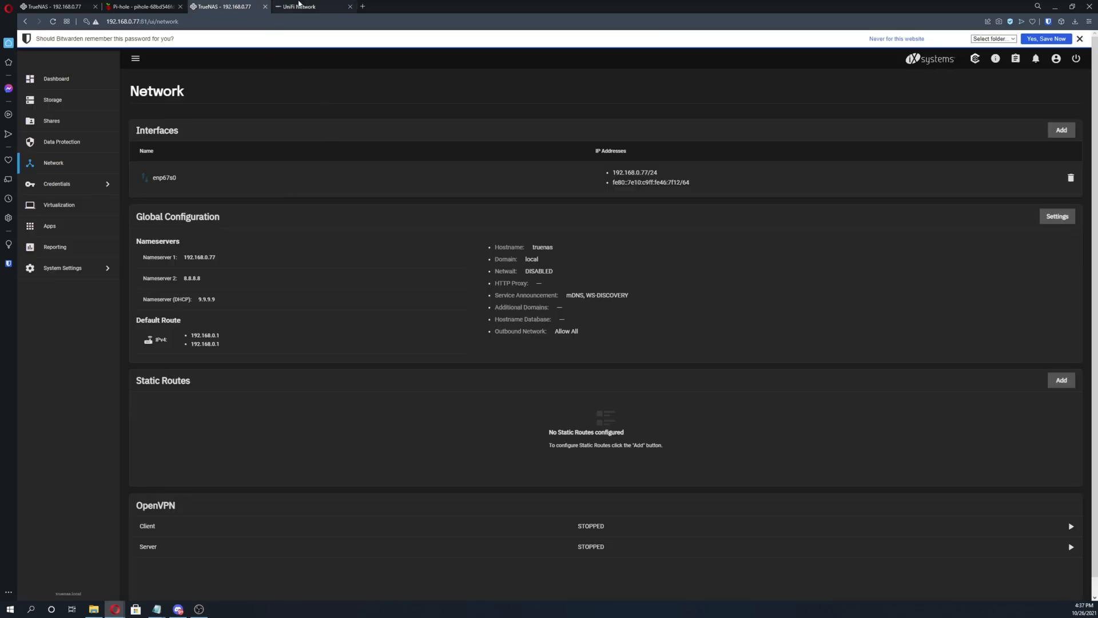
left_click(308, 6)
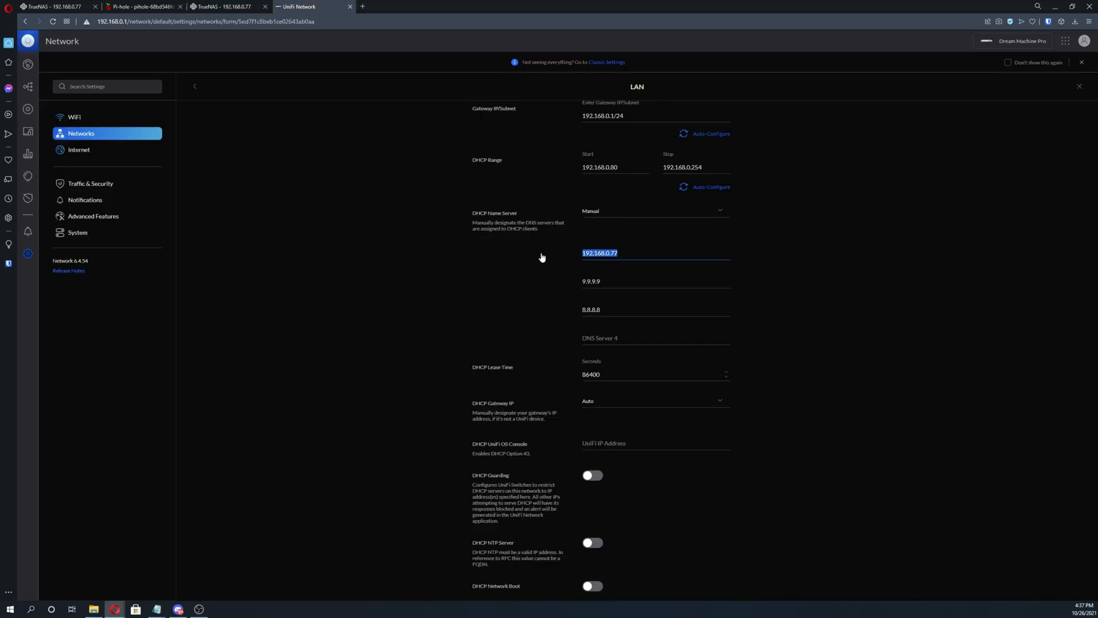
left_click(602, 253)
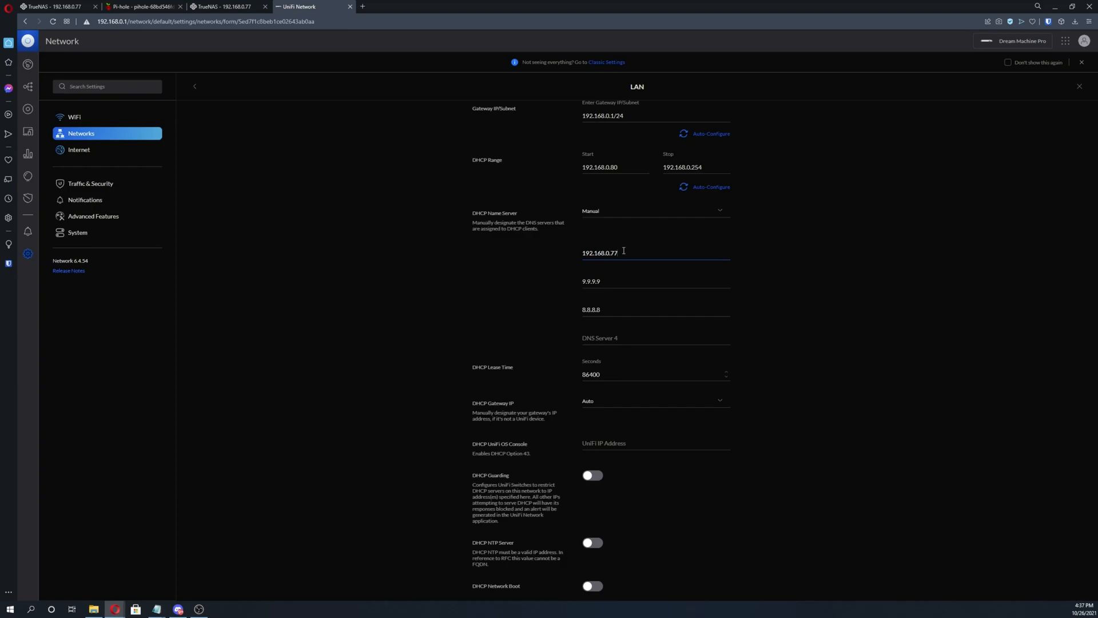
left_click(221, 7)
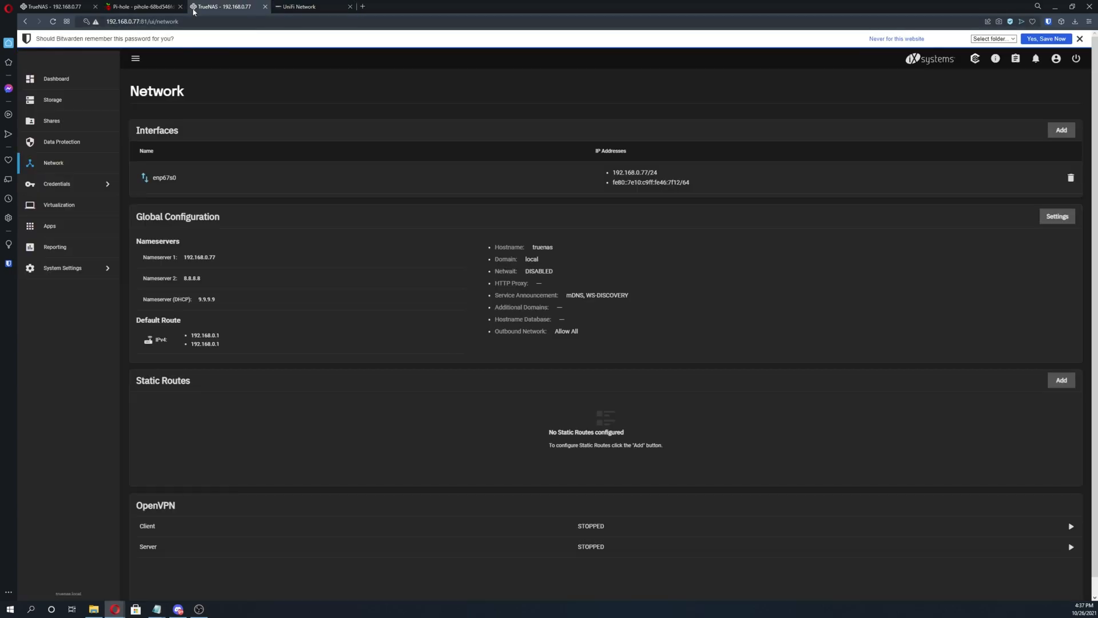
left_click(312, 6)
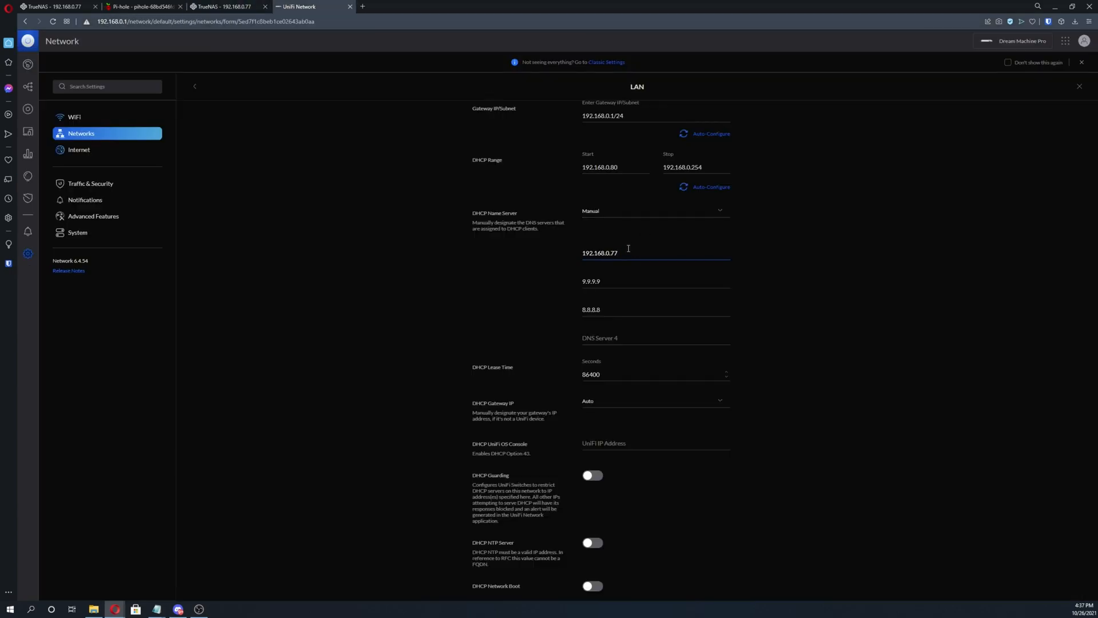